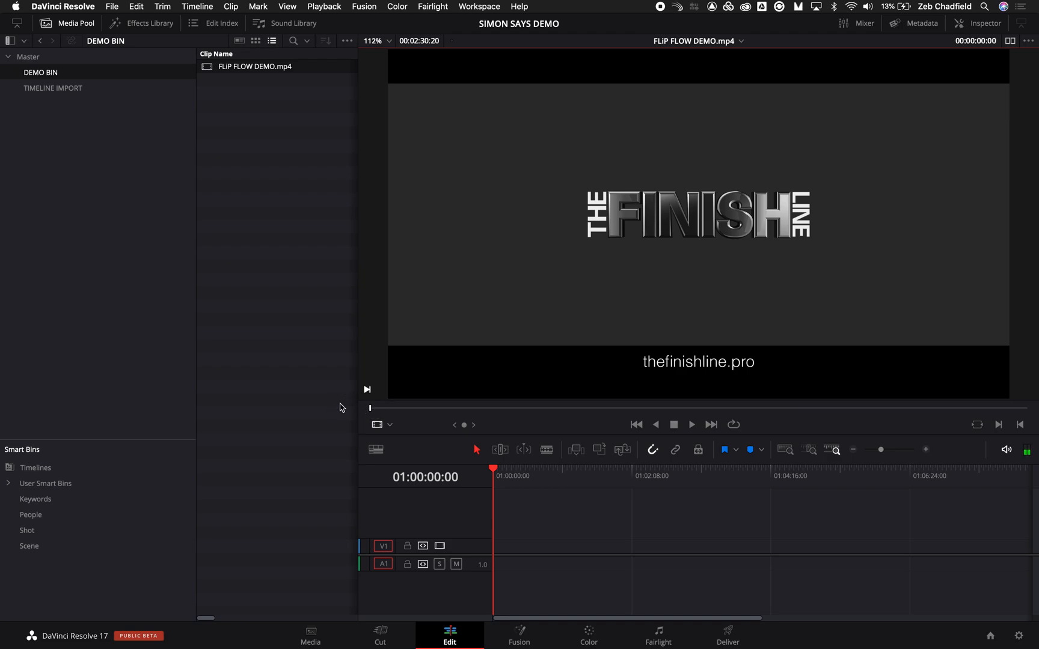
pyautogui.moveTo(257, 243)
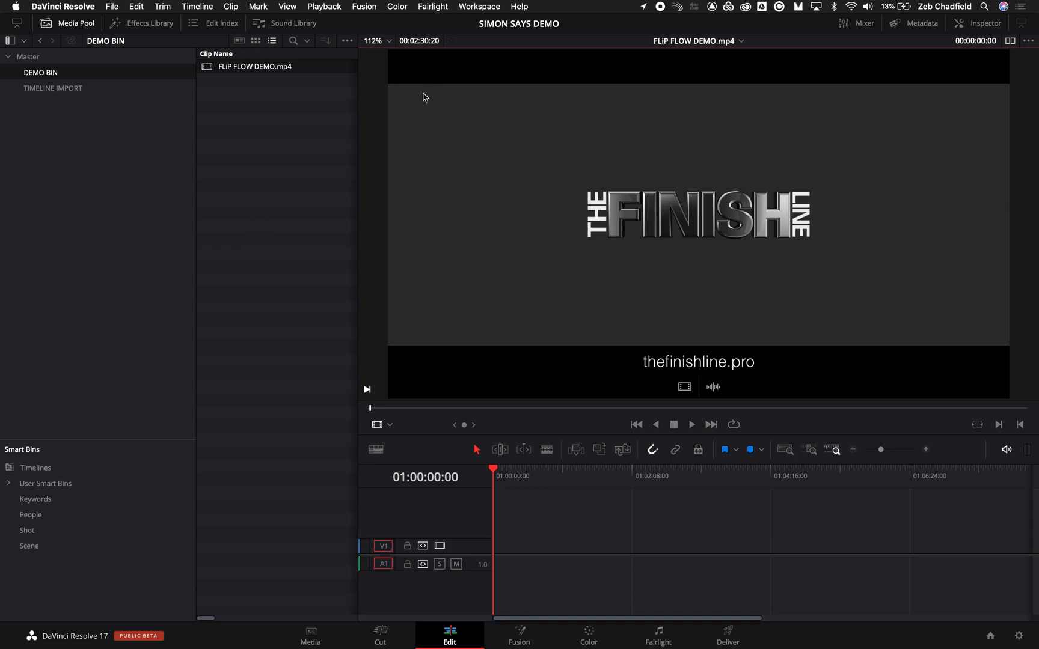
pyautogui.moveTo(445, 22)
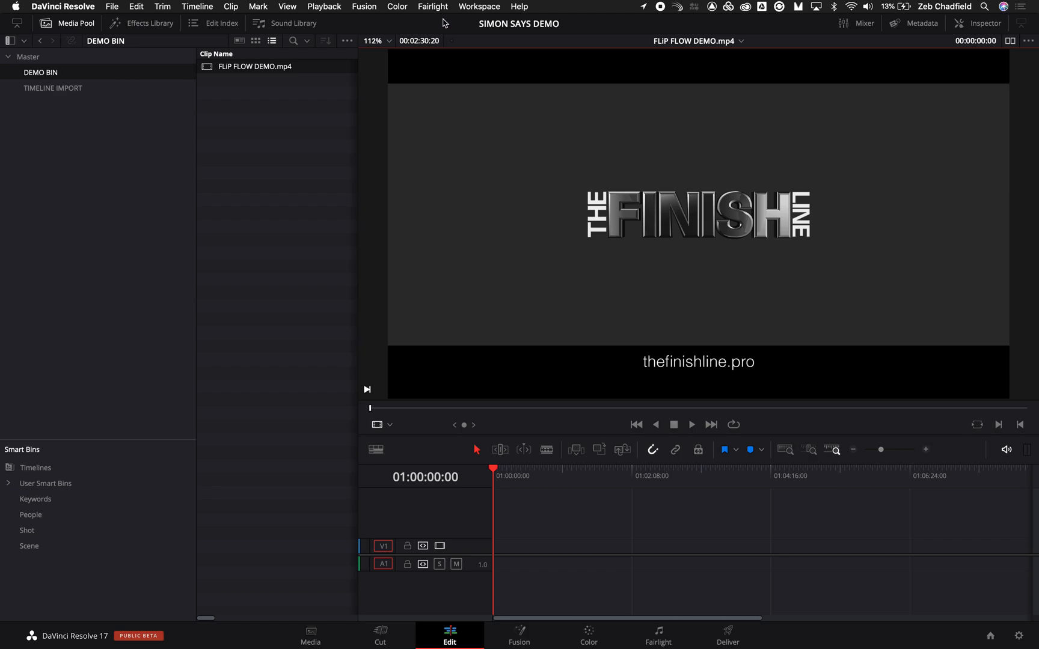
pyautogui.moveTo(442, 17)
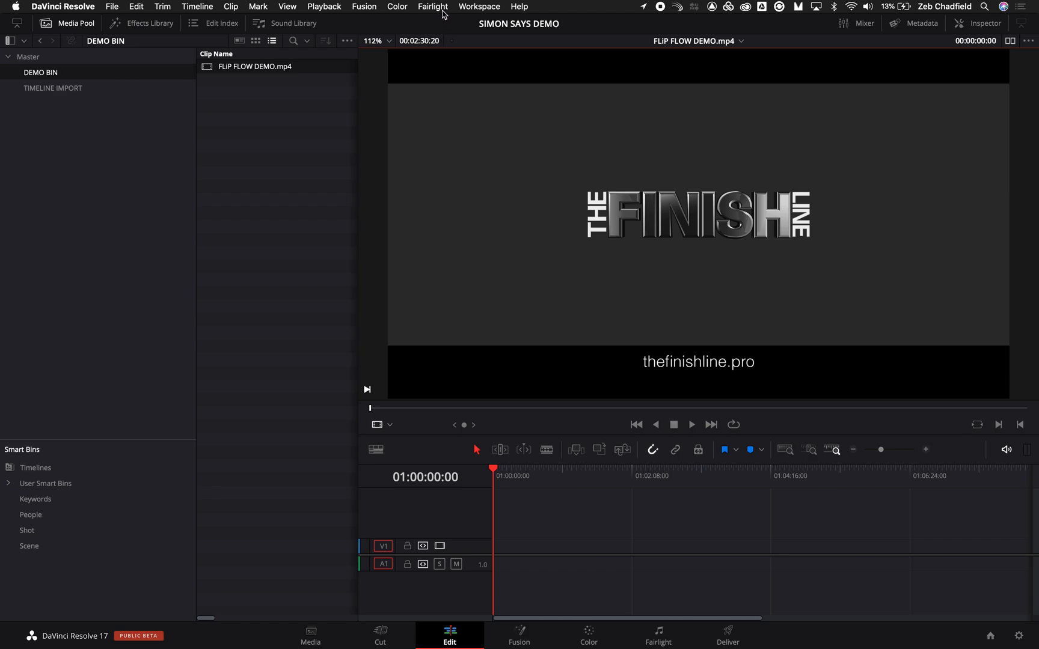
# Run the Simon Says '1a Transcribe Clips in Bin' script on DEMO BIN's one clip.
pyautogui.click(478, 6)
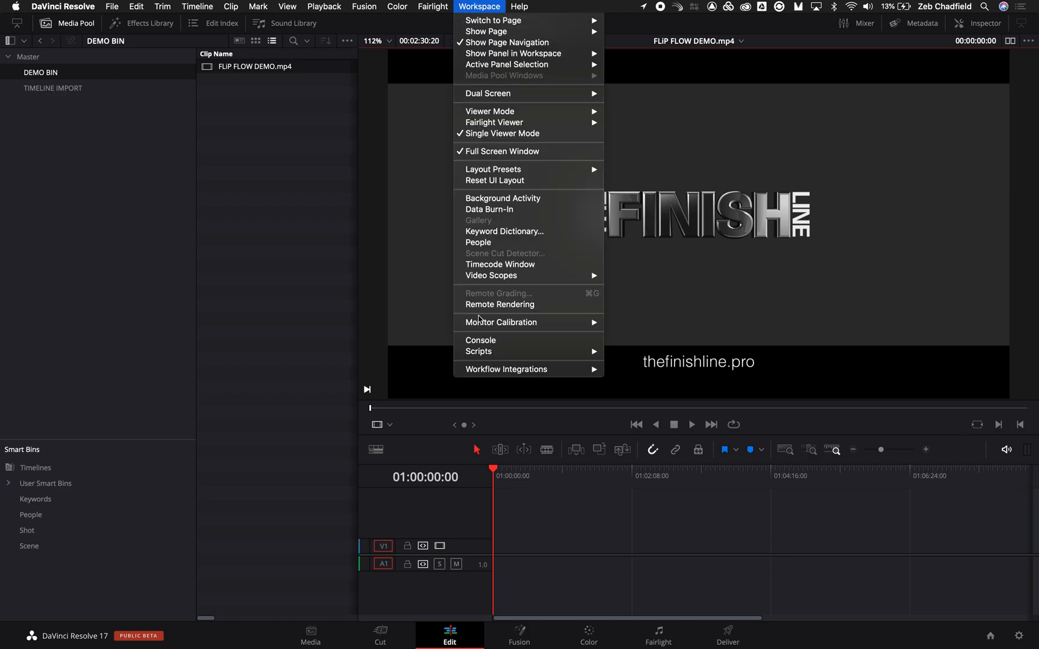
pyautogui.moveTo(477, 351)
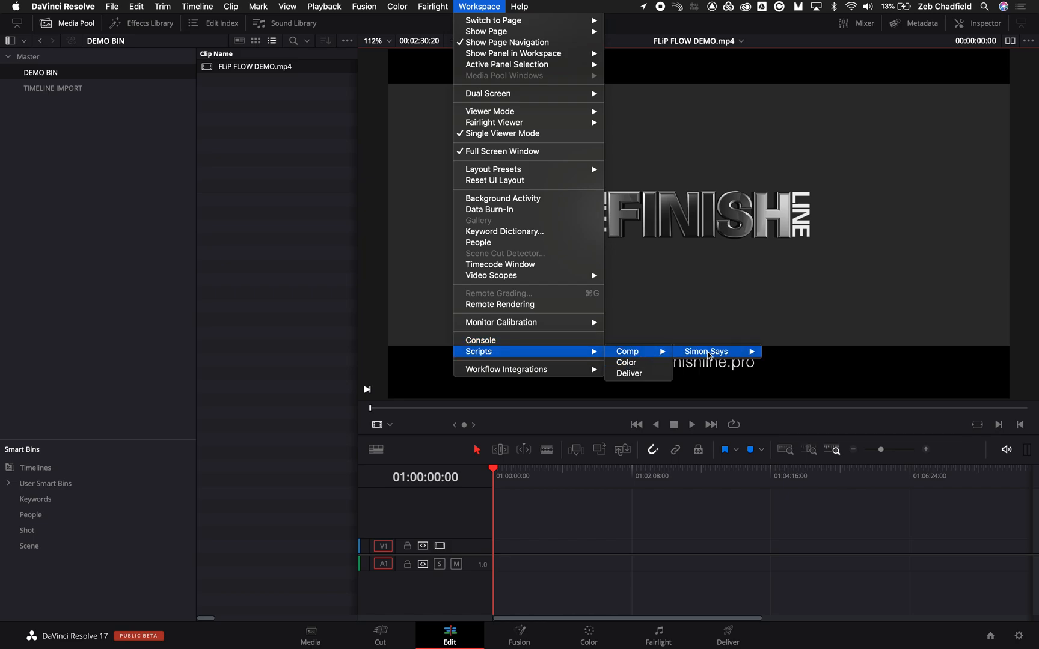
pyautogui.moveTo(706, 352)
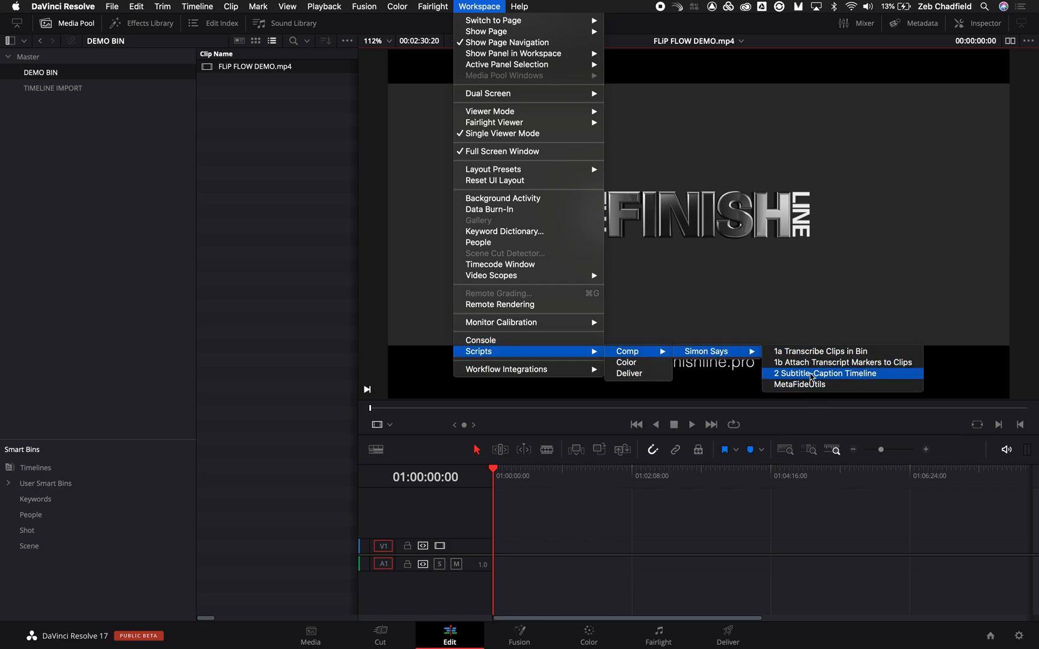
pyautogui.moveTo(821, 351)
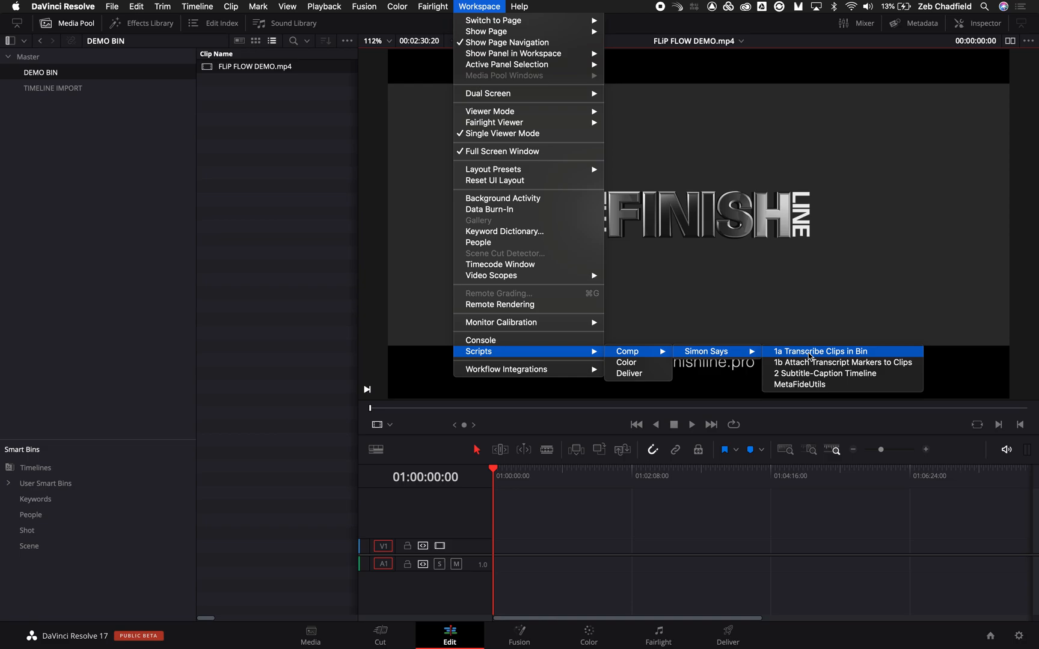
pyautogui.click(821, 352)
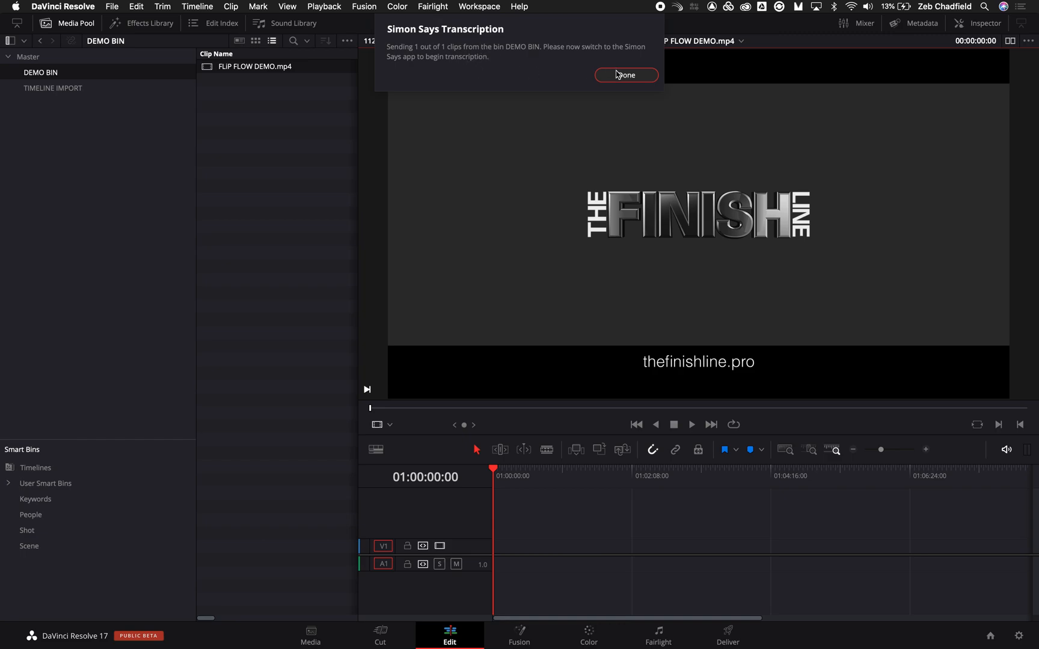
# Acknowledge the sent notice and import FLIP FLOW DEMO.mp4 so it begins transcoding.
pyautogui.click(625, 75)
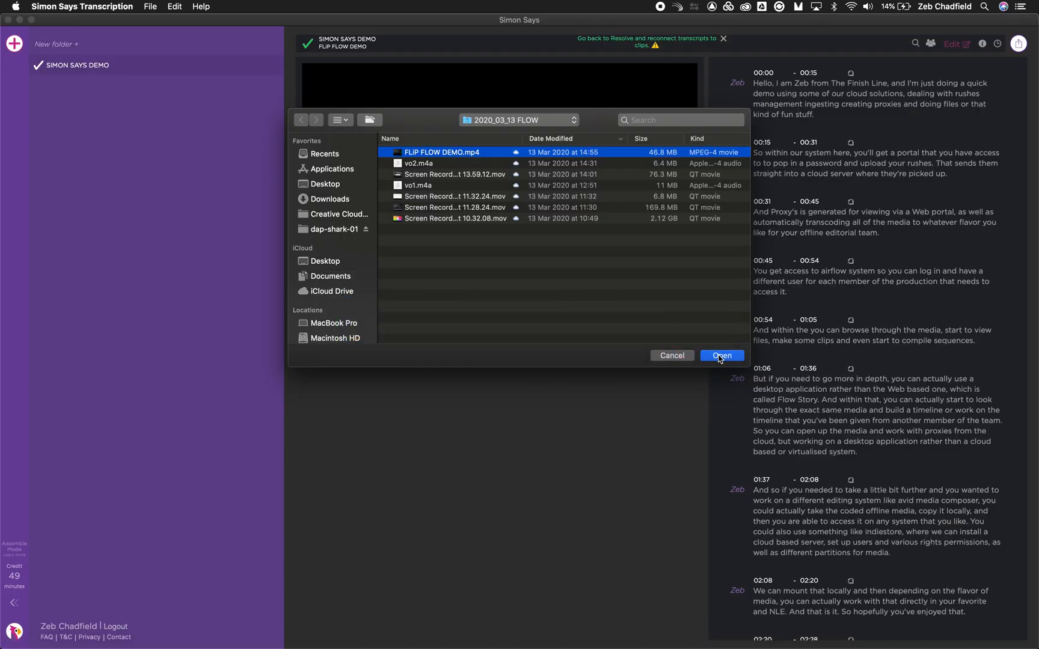
pyautogui.click(722, 356)
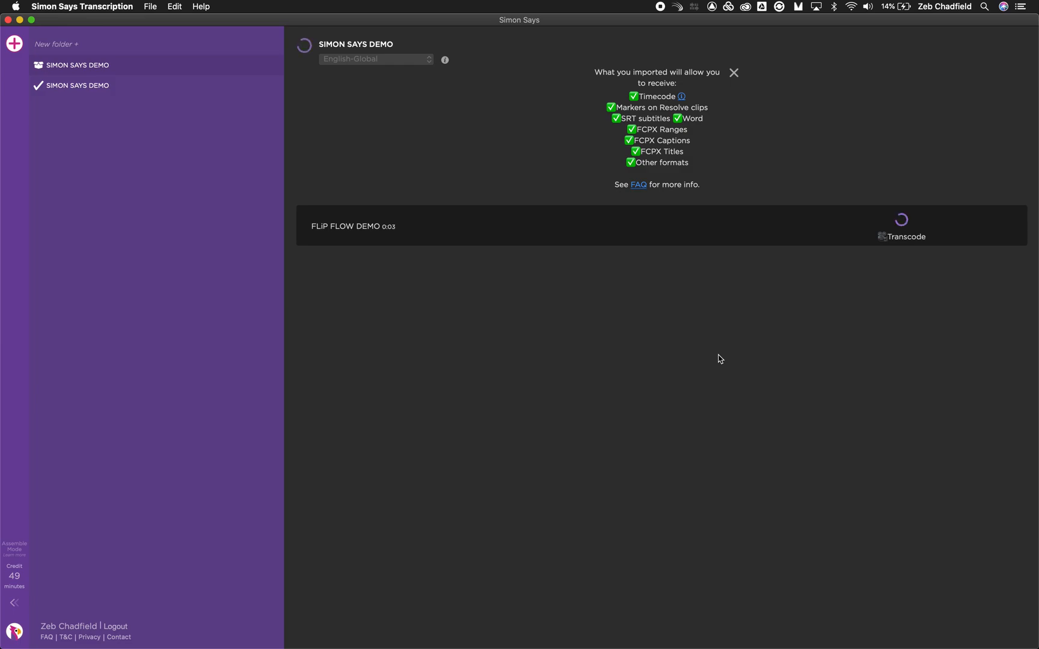
pyautogui.moveTo(238, 320)
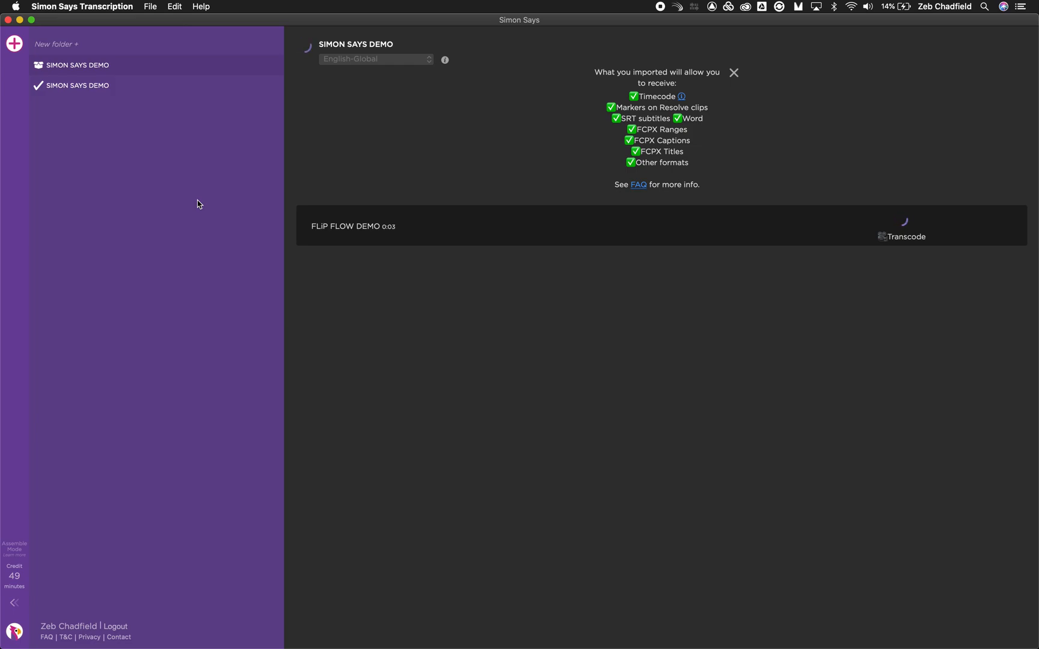
# Open the completed SIMON SAYS DEMO project's transcript in the Safari web editor.
pyautogui.click(77, 85)
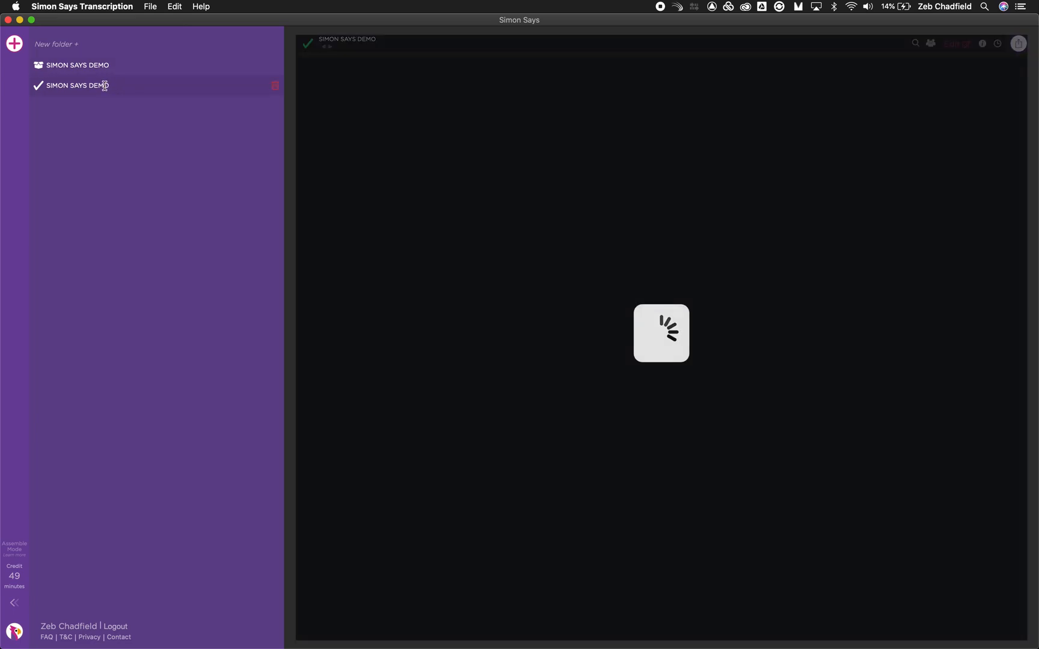
pyautogui.click(76, 85)
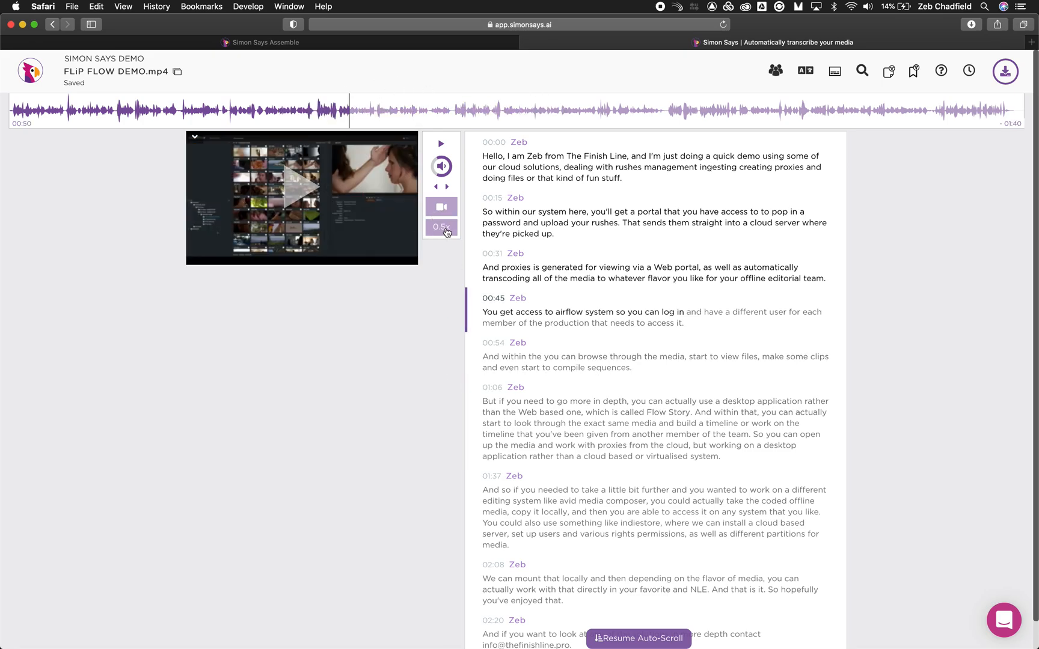
# Return playback to 1x, jump to 01:18, 01:33 and 00:54, then show the 00:15 paragraph's speaker choices.
pyautogui.click(440, 227)
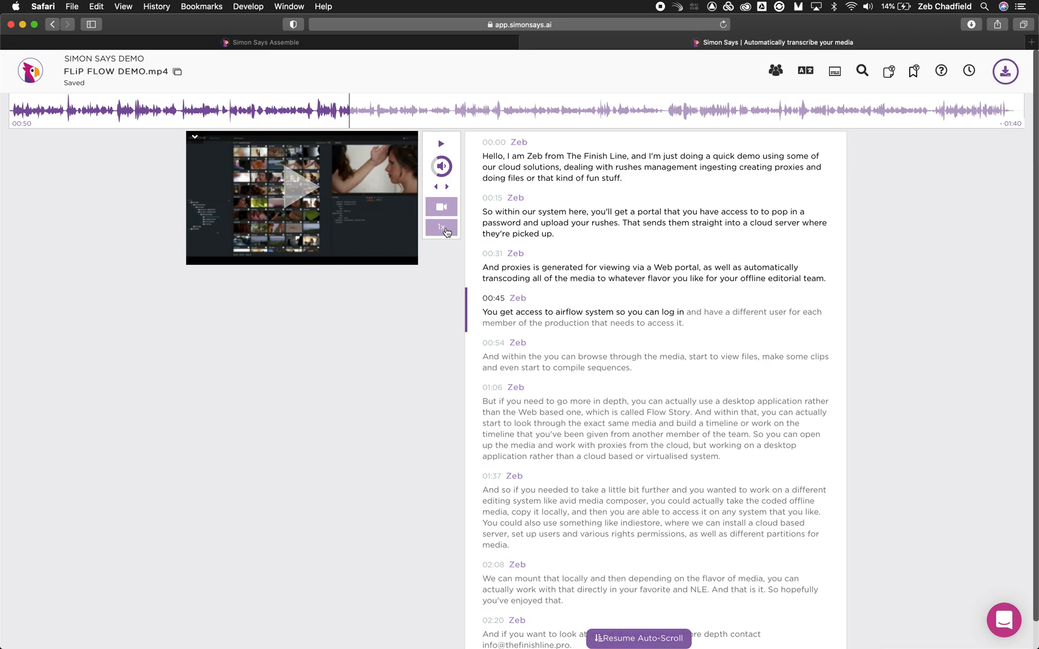
pyautogui.click(439, 144)
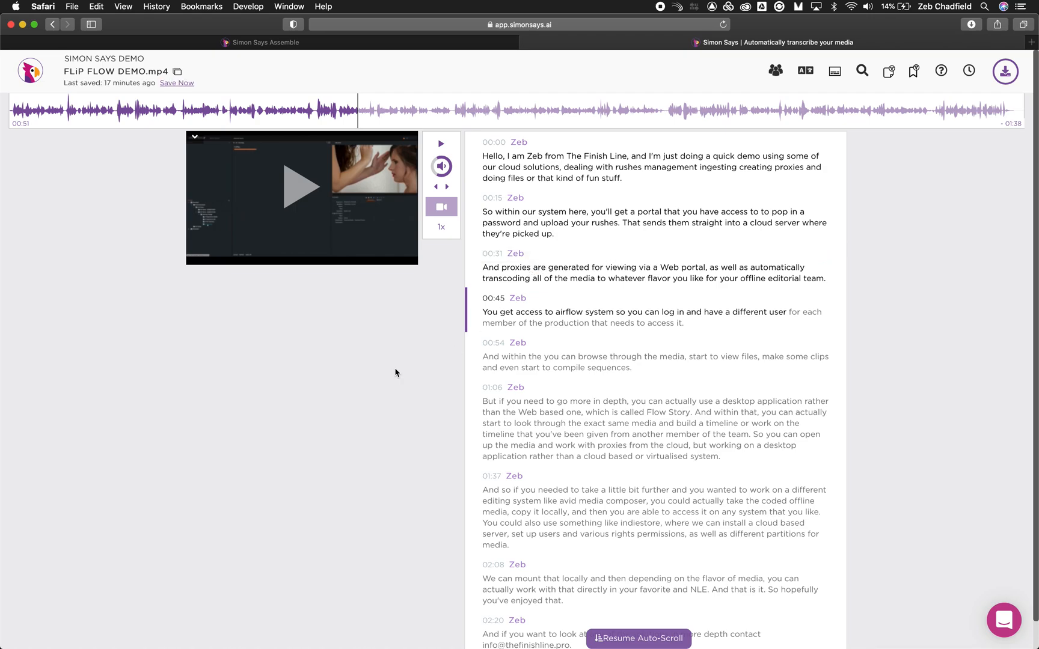
pyautogui.click(539, 109)
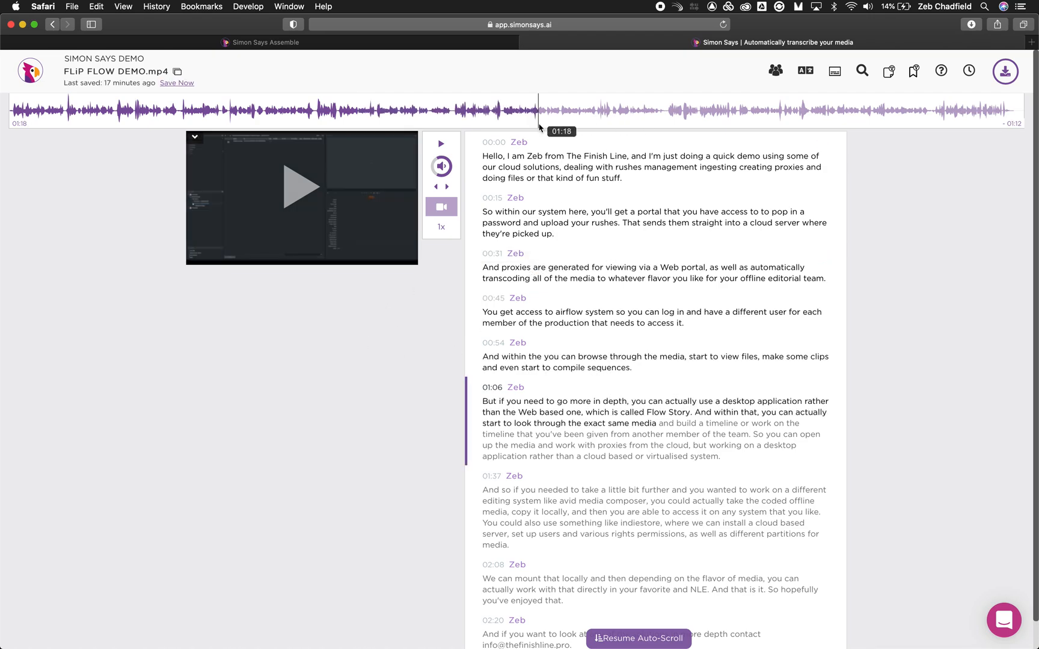
pyautogui.click(638, 109)
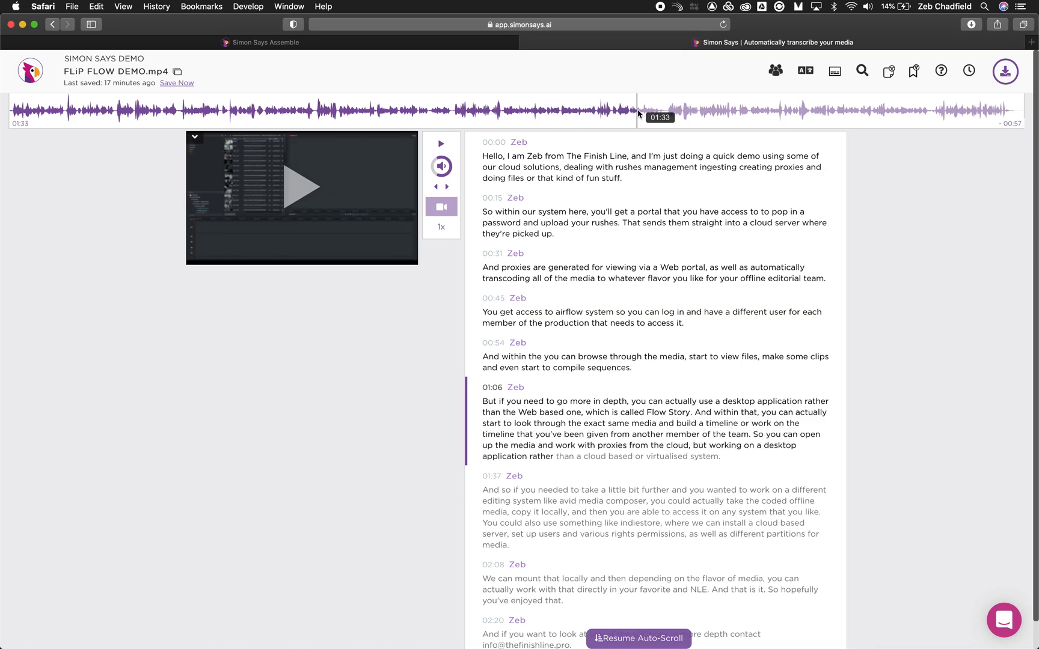
pyautogui.click(379, 110)
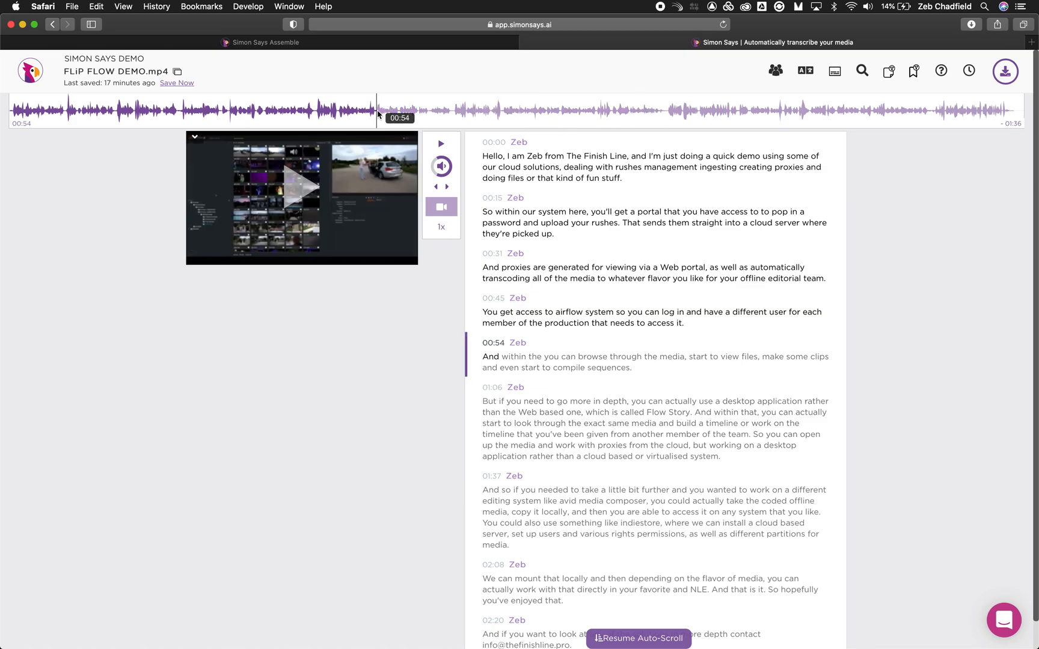
pyautogui.click(514, 198)
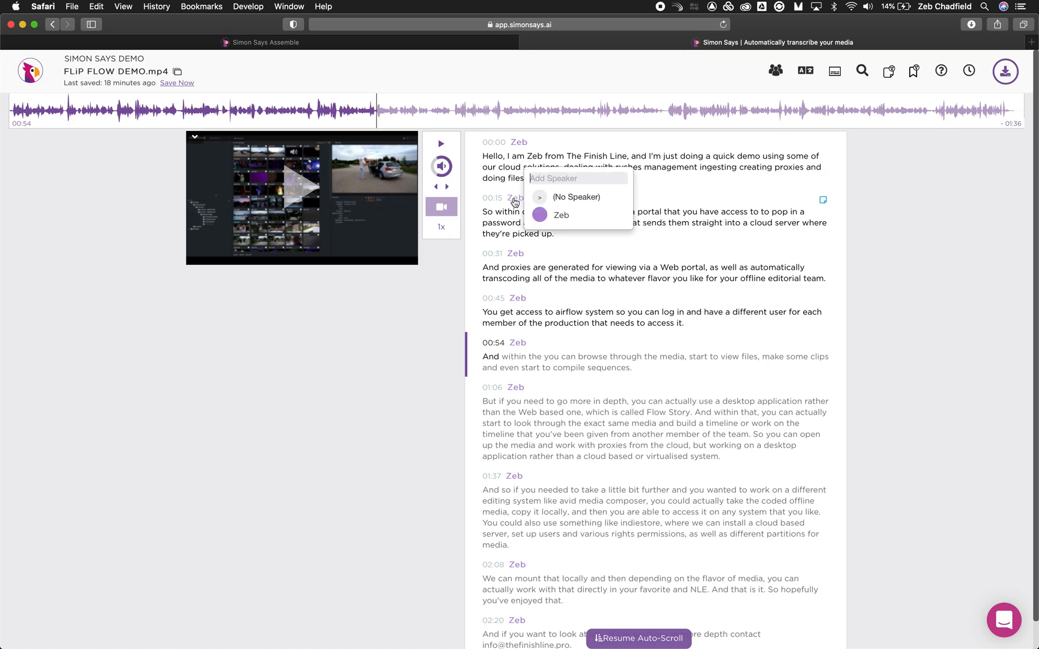
pyautogui.moveTo(594, 249)
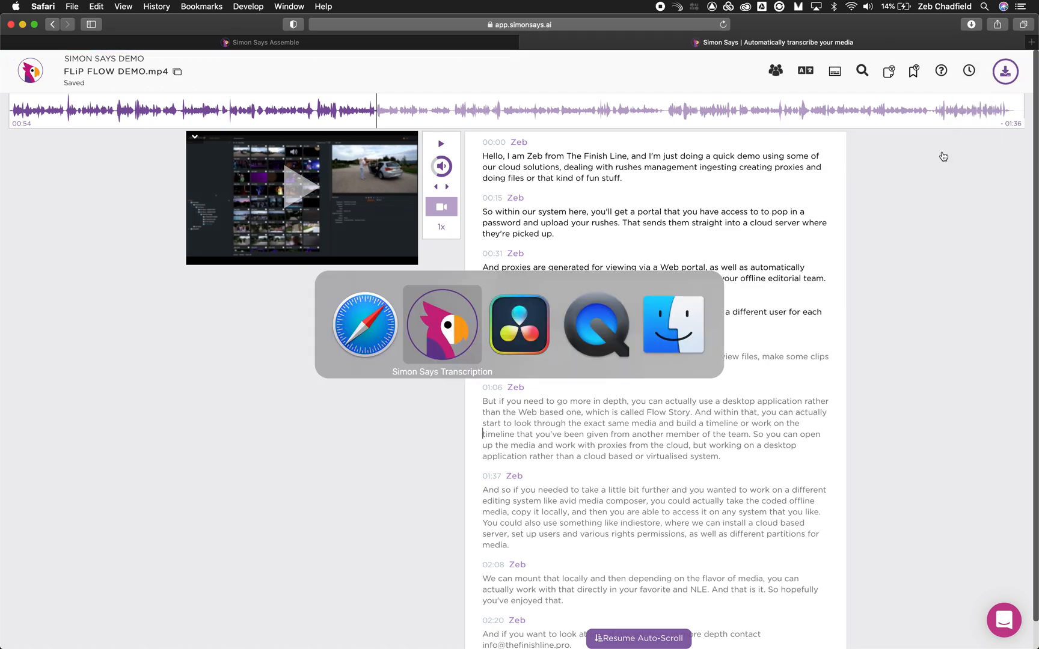
# Export the transcript from the Simon Says app as DaVinci Resolve markers.
pyautogui.click(442, 325)
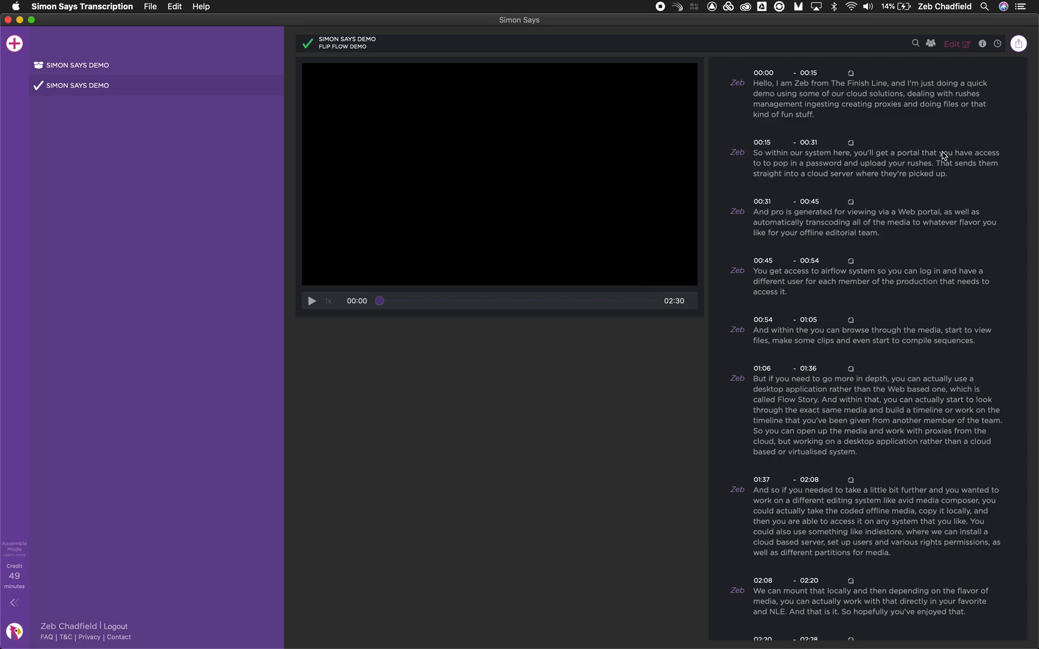
pyautogui.click(1019, 43)
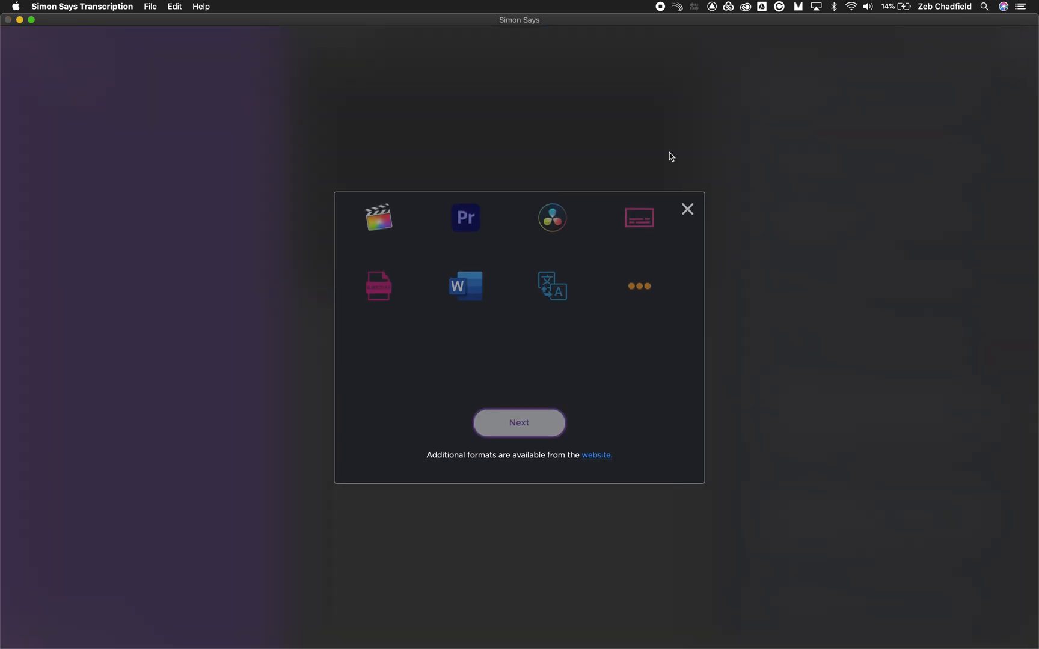
pyautogui.click(551, 218)
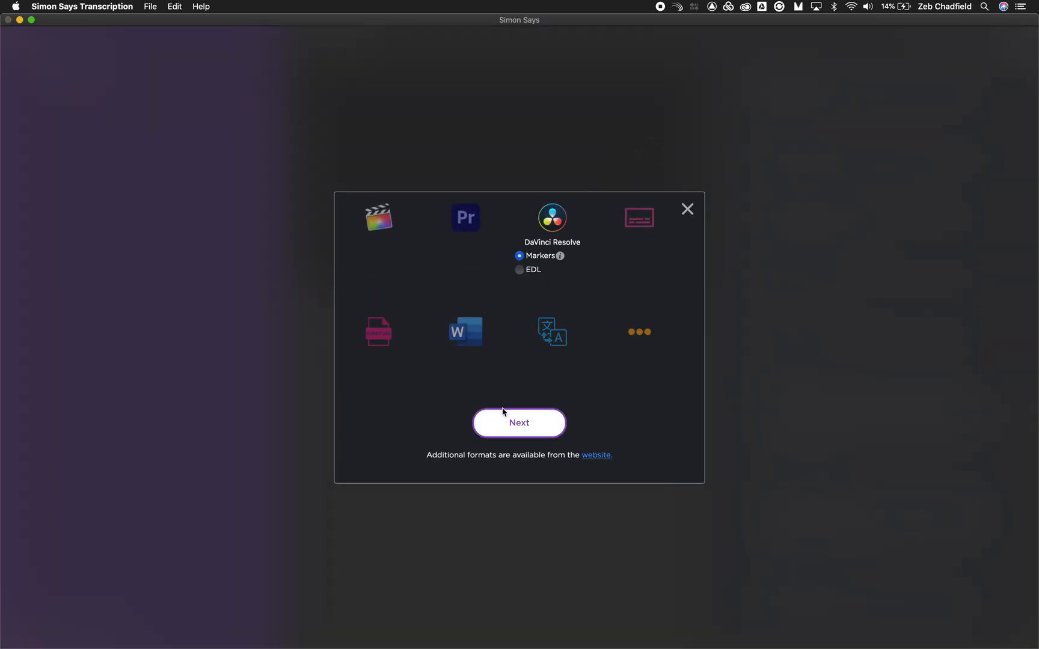
pyautogui.click(518, 424)
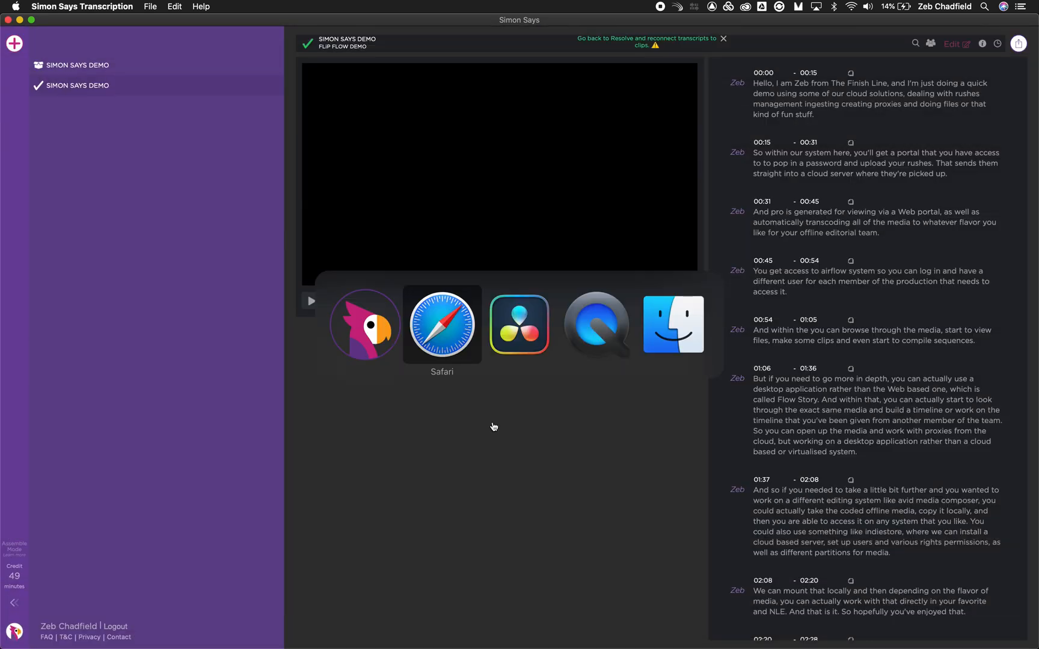
# Run the Simon Says attach-transcript script so FLIP FLOW DEMO.mp4 gains transcript markers, then dismiss the notice.
pyautogui.click(518, 323)
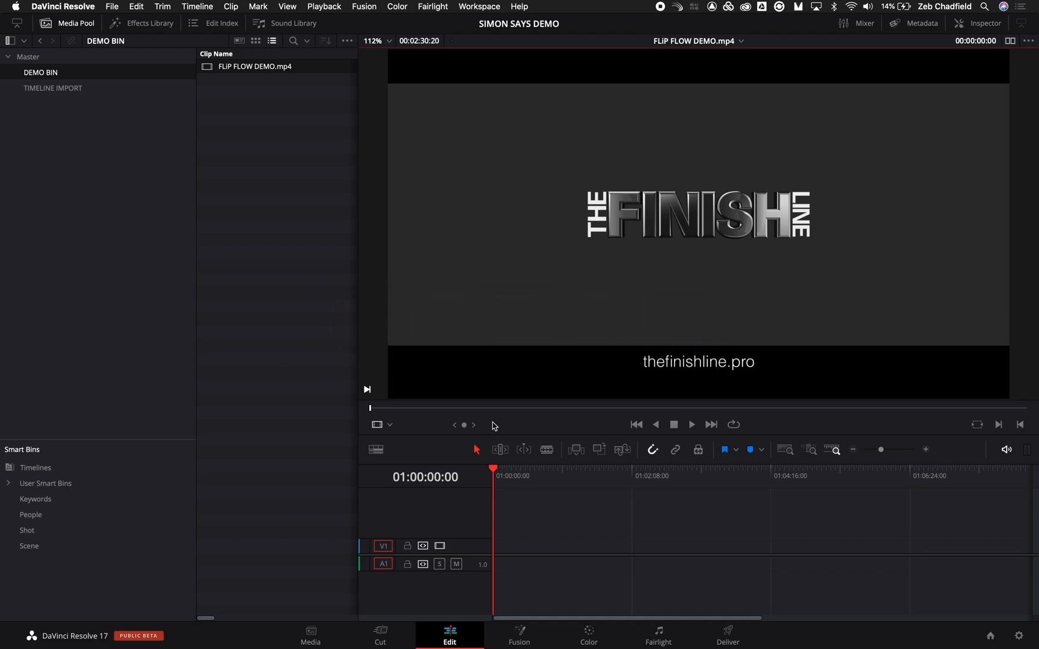
pyautogui.click(479, 6)
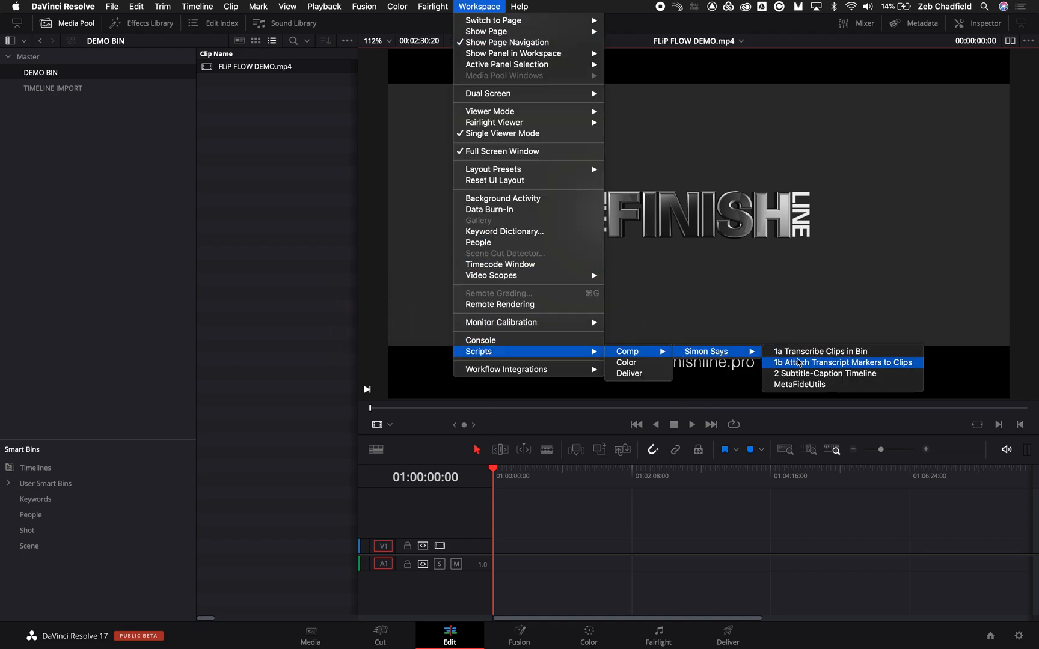
pyautogui.click(843, 362)
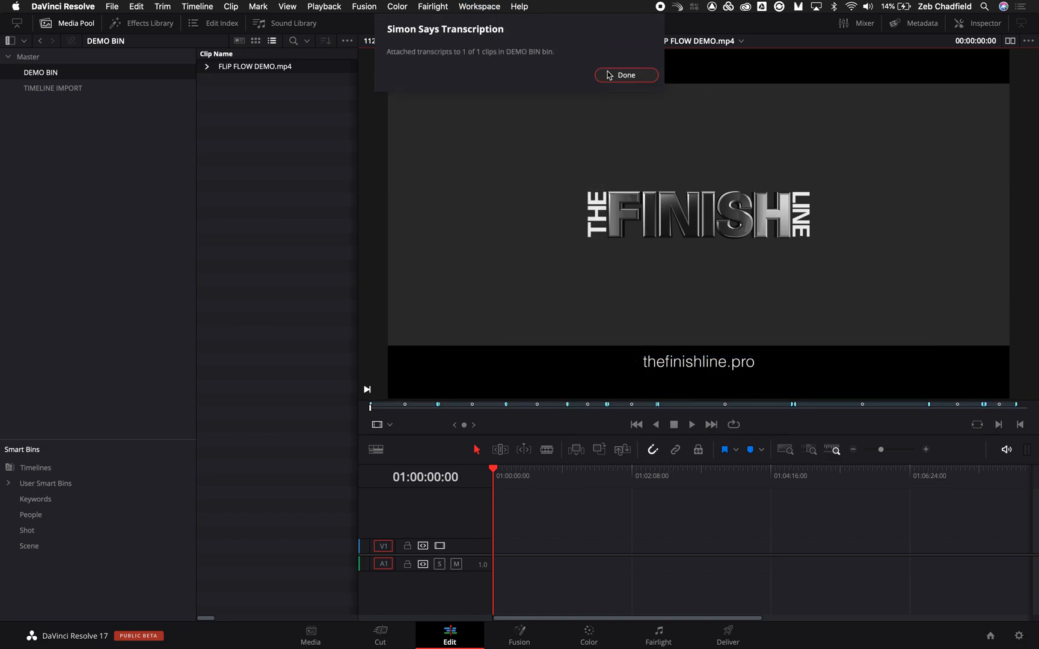
pyautogui.click(625, 74)
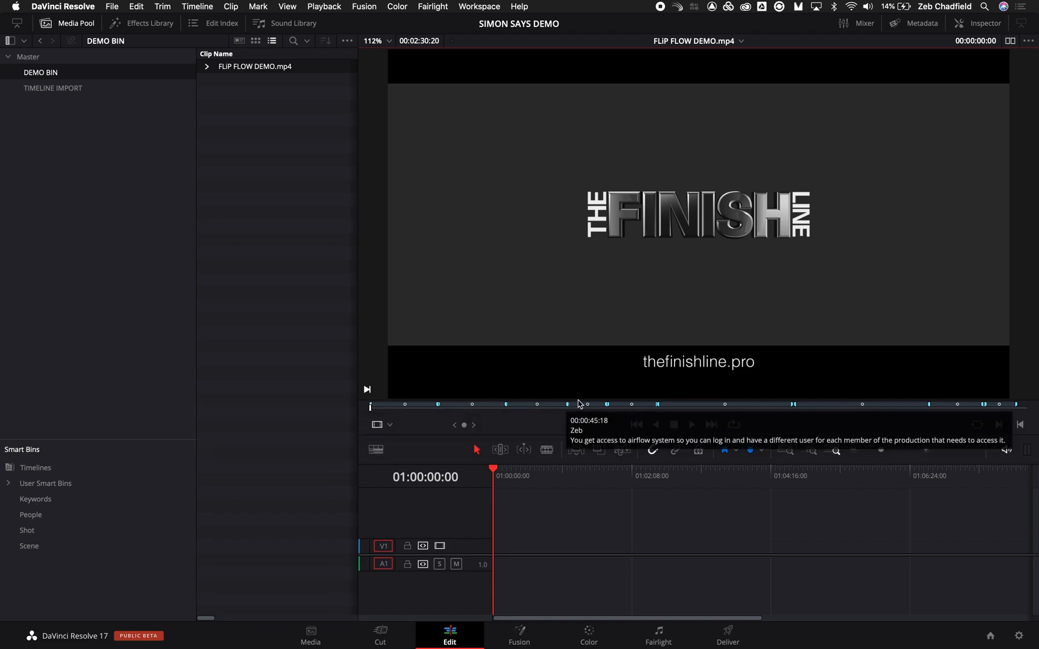
pyautogui.moveTo(207, 159)
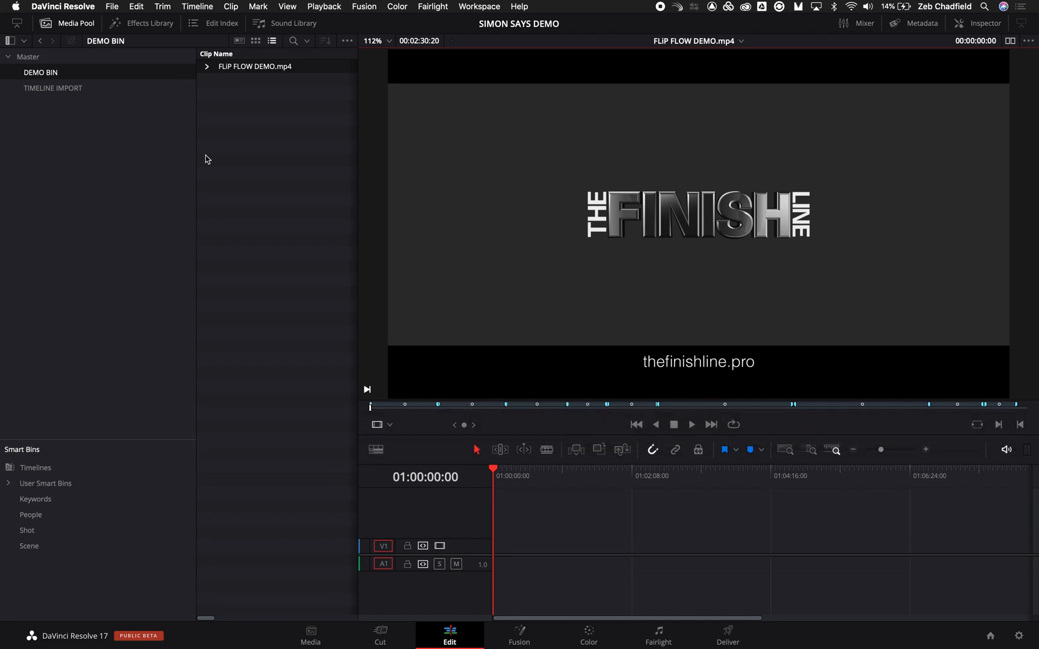
# On the Media page, search all fields for 'prox' to filter transcript markers, then return to the Edit page.
pyautogui.click(309, 634)
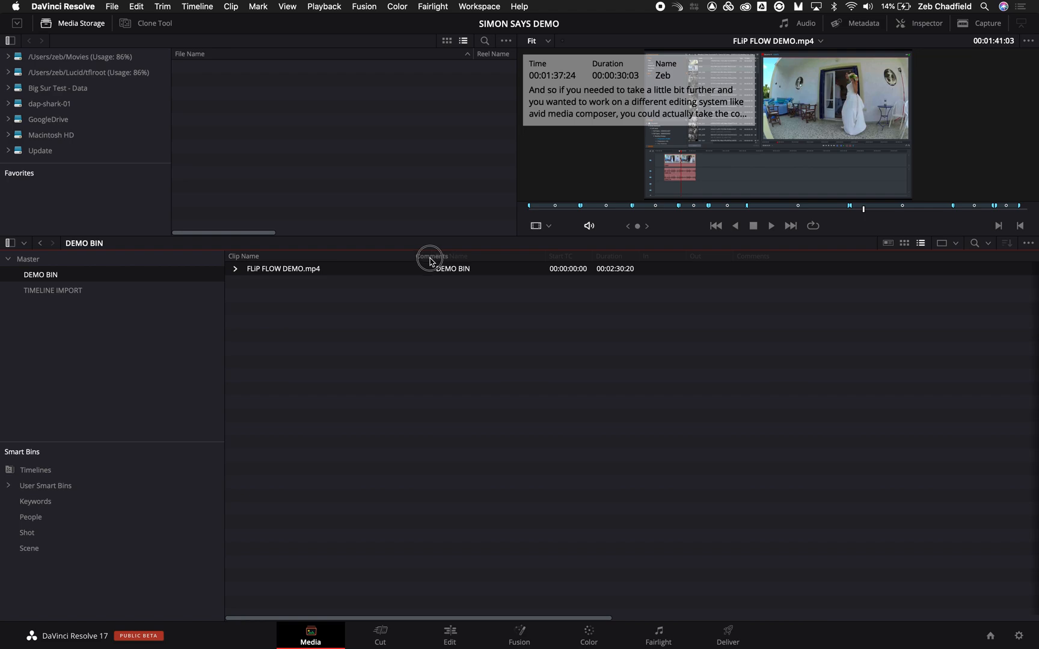
pyautogui.click(236, 268)
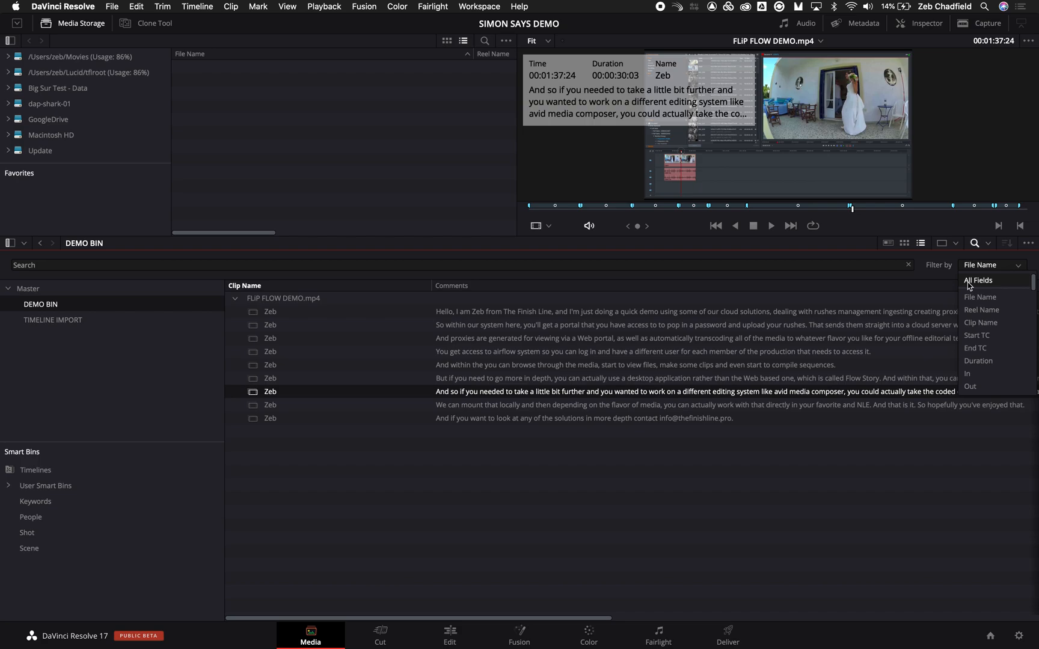
pyautogui.click(978, 281)
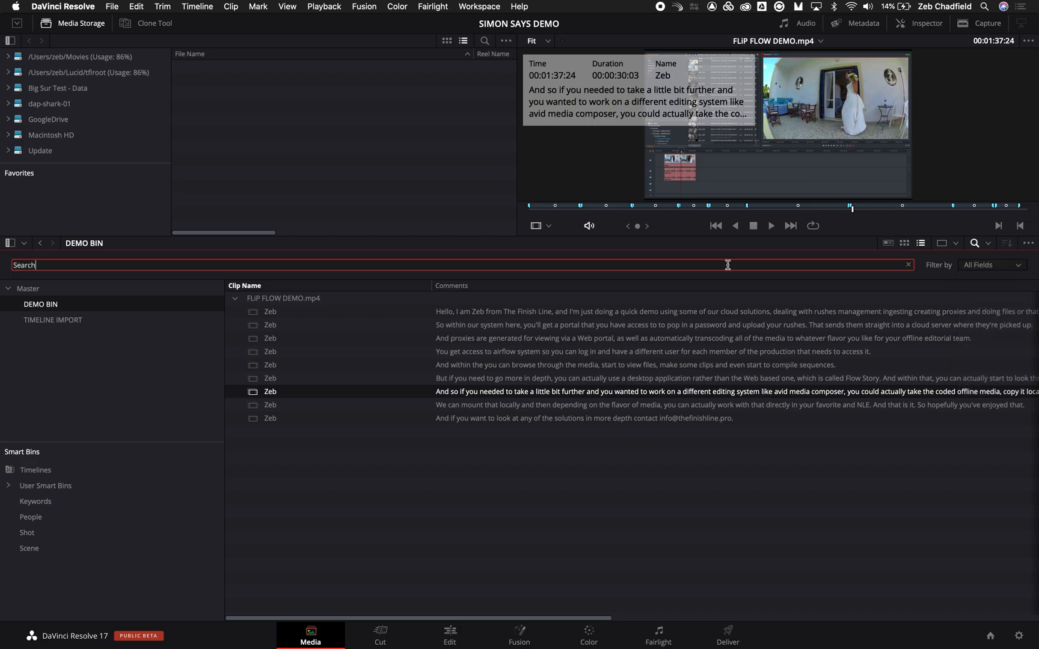
pyautogui.write('prox')
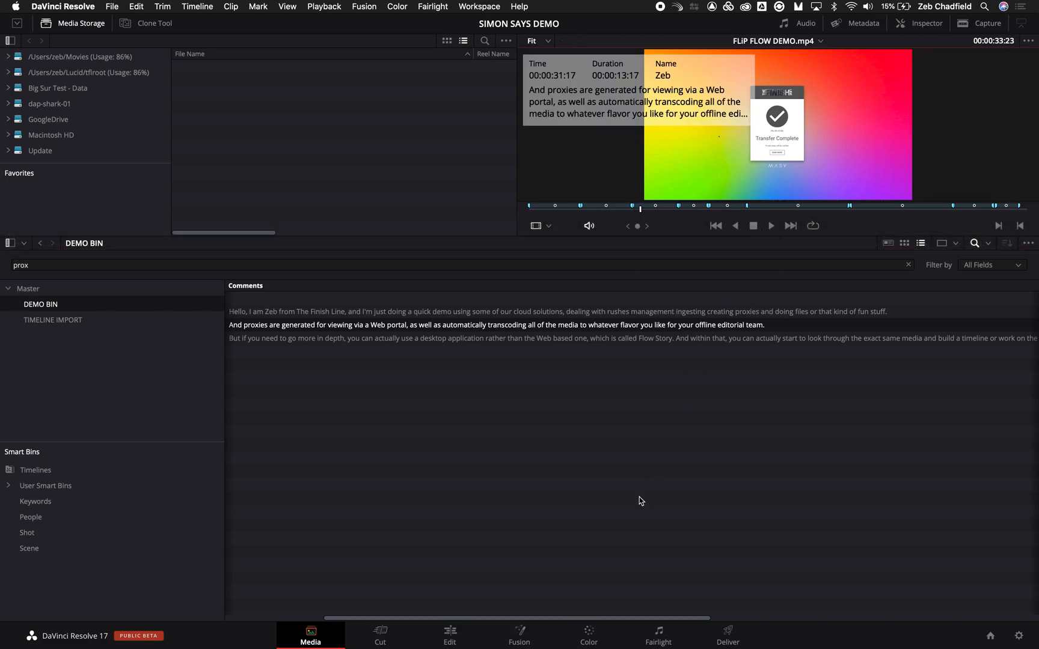
pyautogui.click(450, 634)
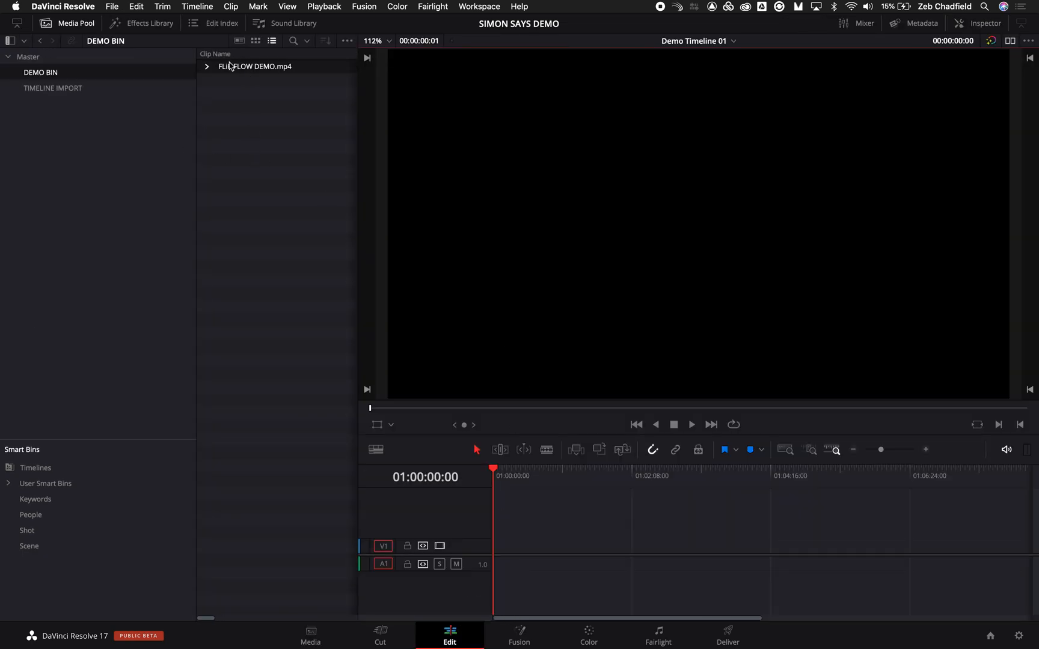
# Load FLIP FLOW DEMO.mp4 in the source viewer, list its transcript markers, and switch to the Simon Says editor.
pyautogui.doubleClick(254, 67)
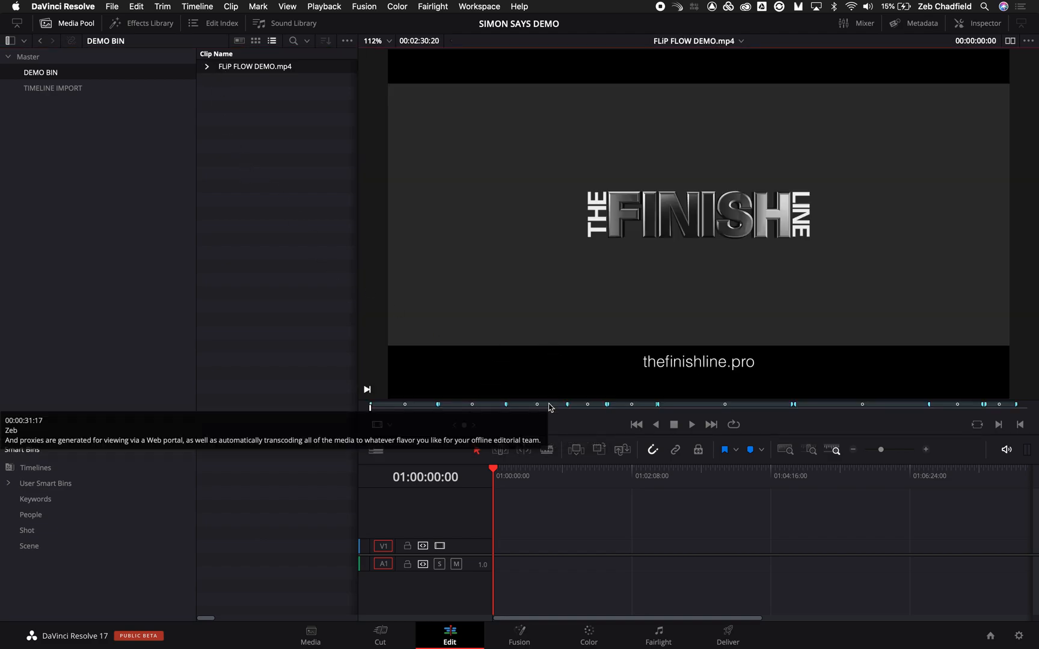
pyautogui.click(207, 66)
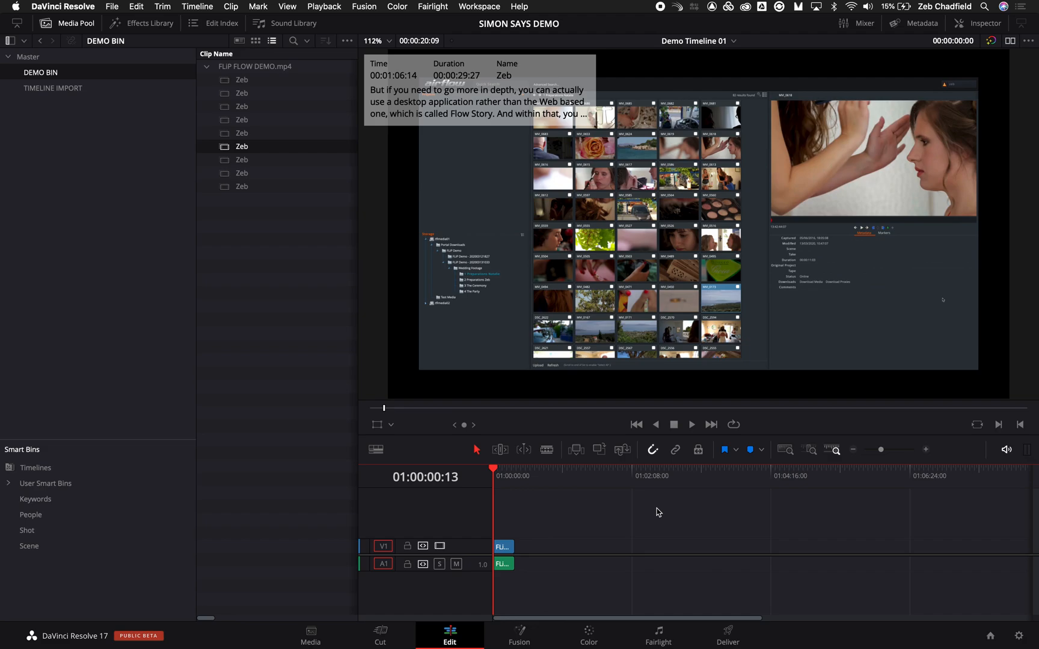
pyautogui.press('cmd+tab')
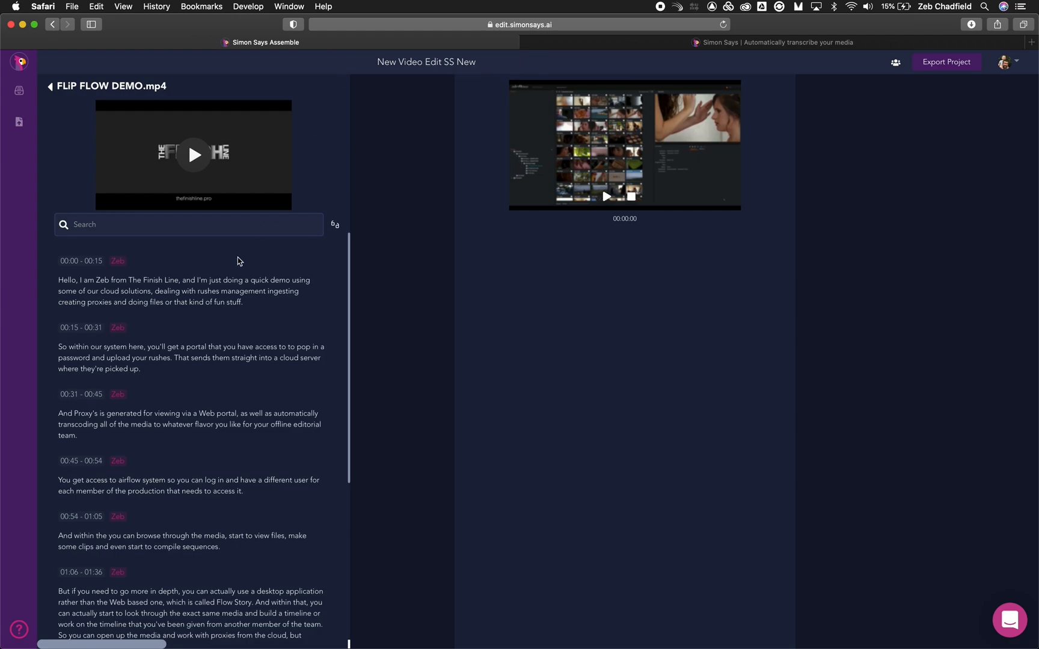
pyautogui.moveTo(80, 279)
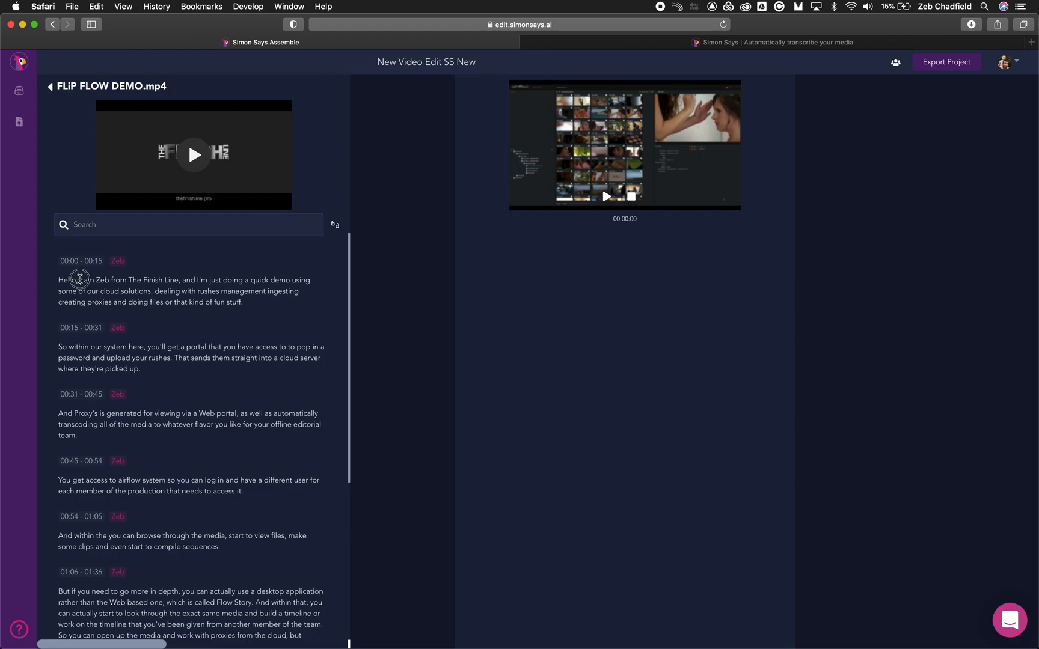
# Add the opening greeting sentence to the storyboard, preview the rough cut, and open Export Project.
pyautogui.moveTo(79, 281); pyautogui.dragTo(178, 281)
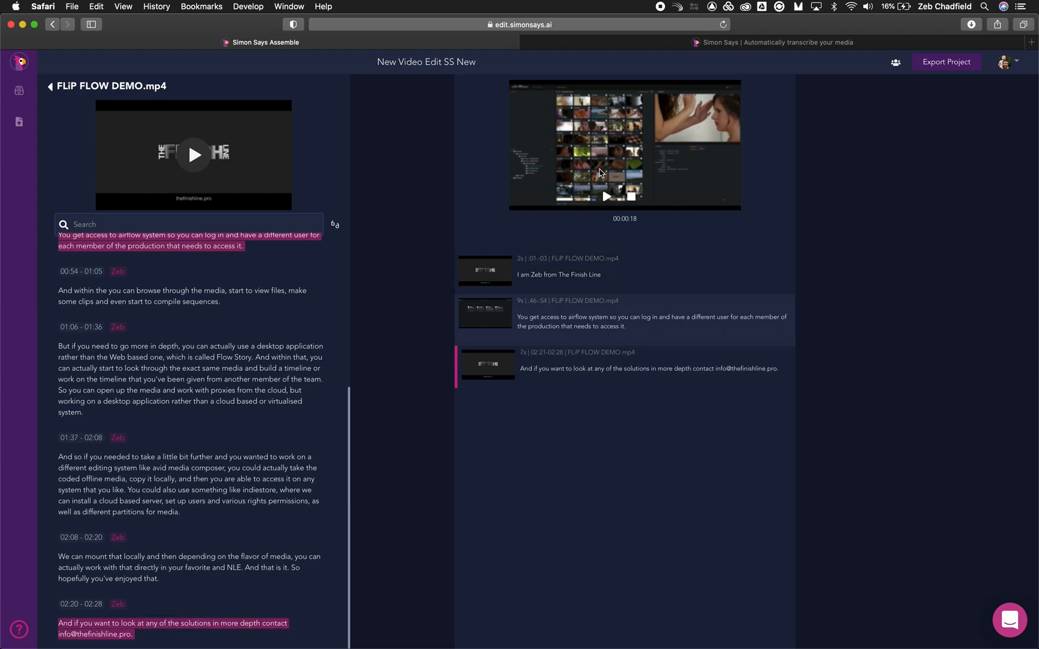
pyautogui.click(605, 196)
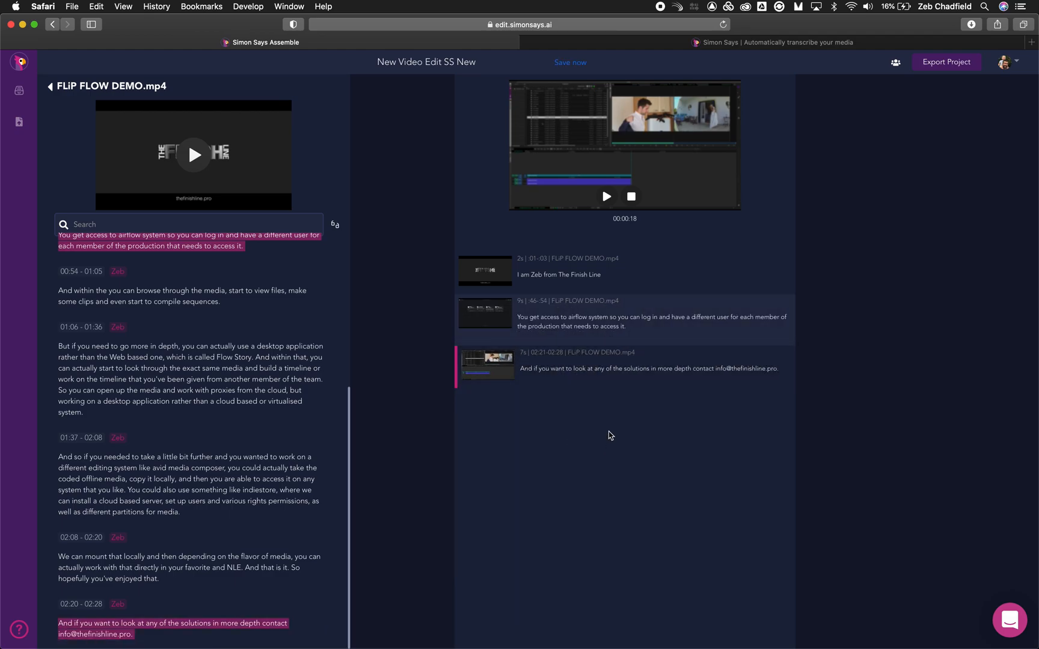
pyautogui.click(946, 61)
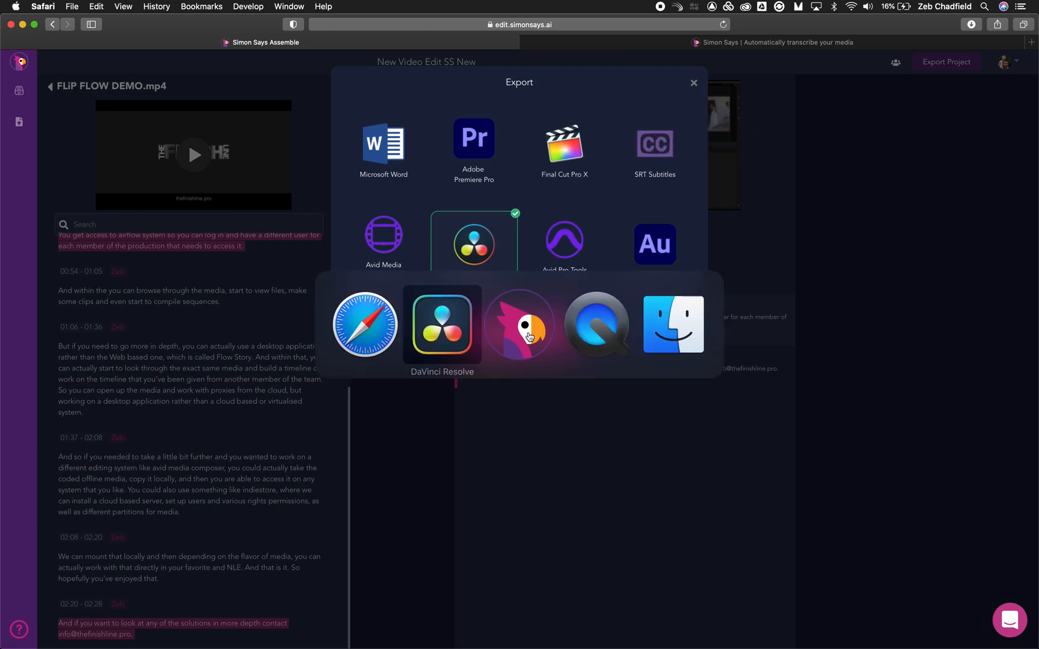
# Import New Video Edit SS New.xml as a timeline into the TIMELINE IMPORT bin via Timelines > Import > XML.
pyautogui.click(441, 325)
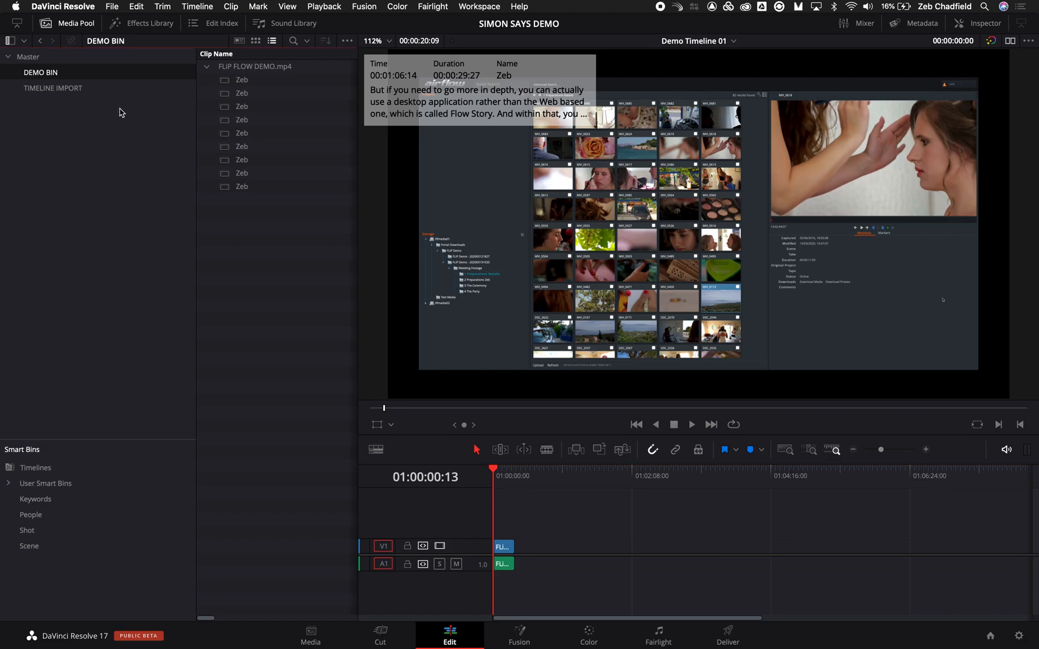
pyautogui.rightClick(52, 88)
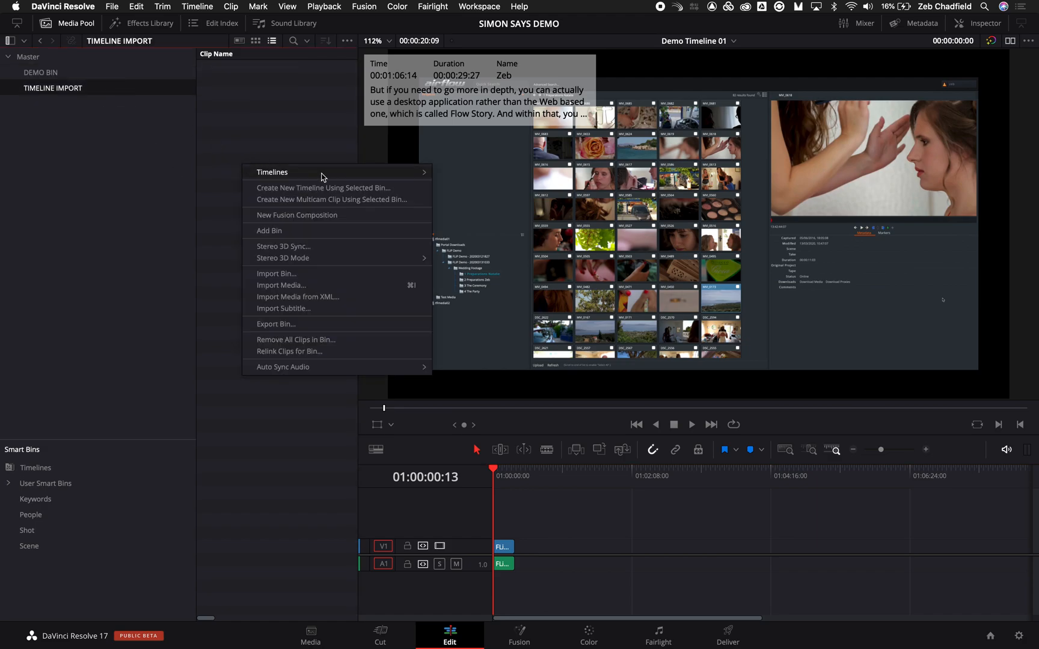
pyautogui.click(297, 297)
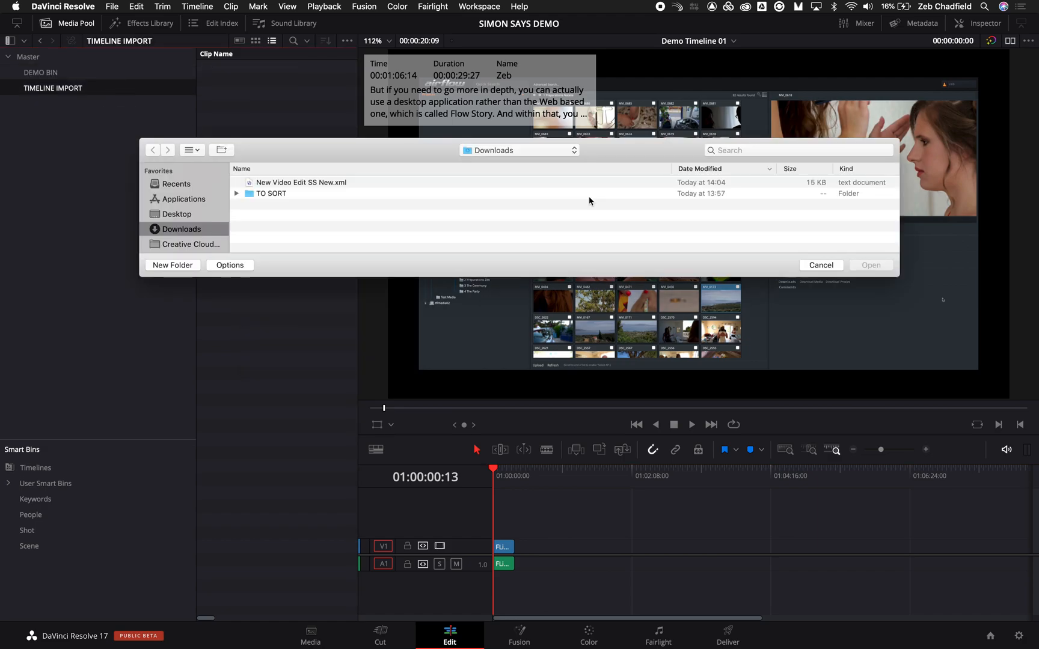
pyautogui.click(301, 183)
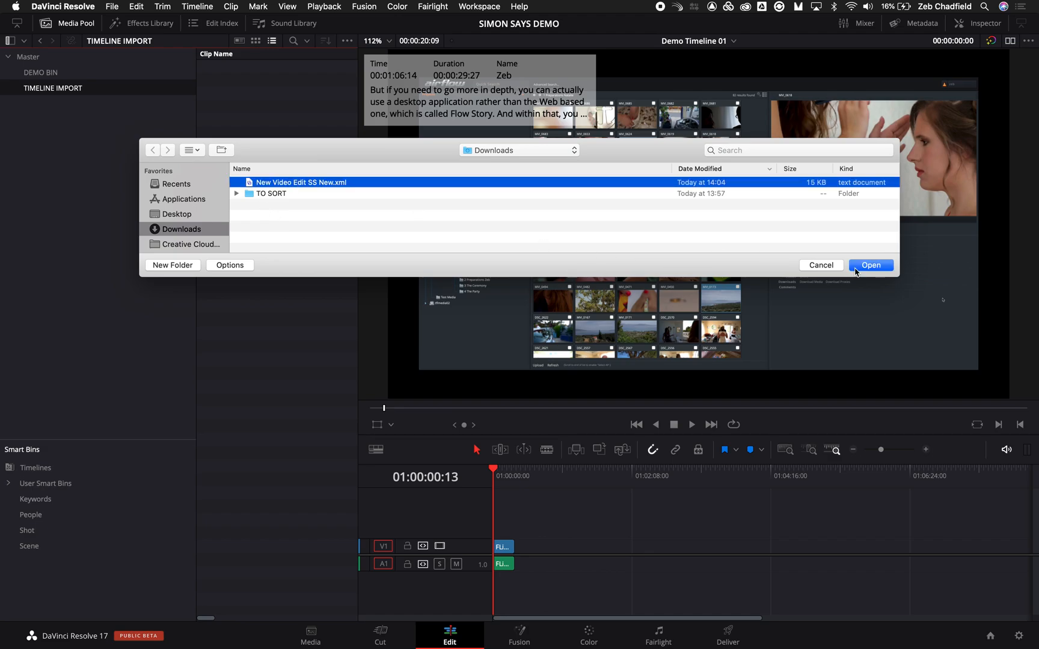
pyautogui.click(870, 265)
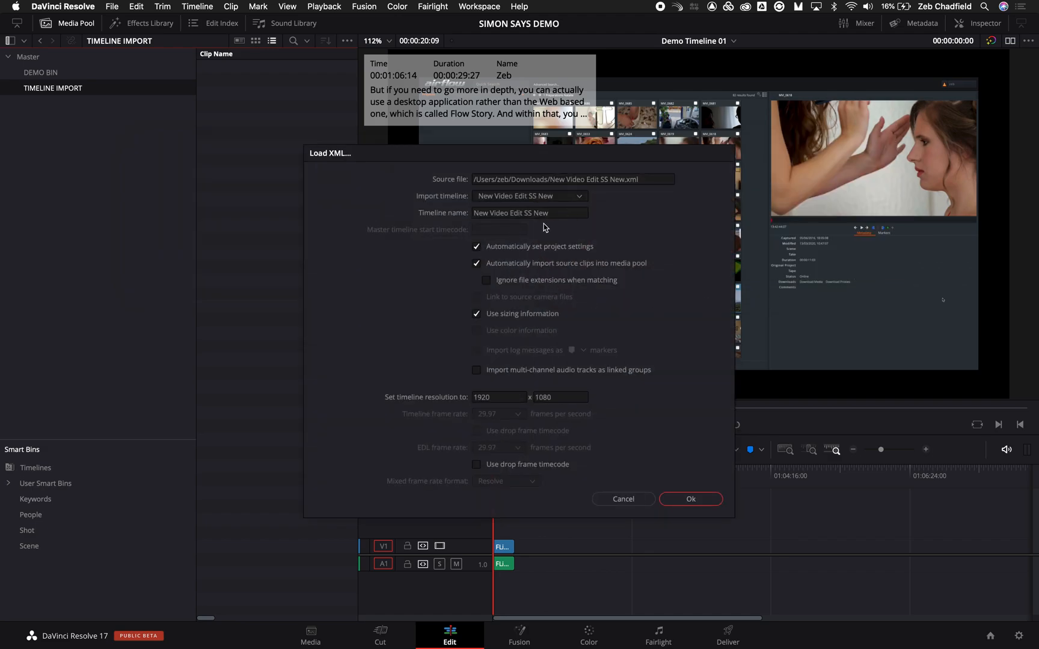
# Accept the XML load settings and source the timeline's clips from DEMO BIN only under Master.
pyautogui.click(477, 247)
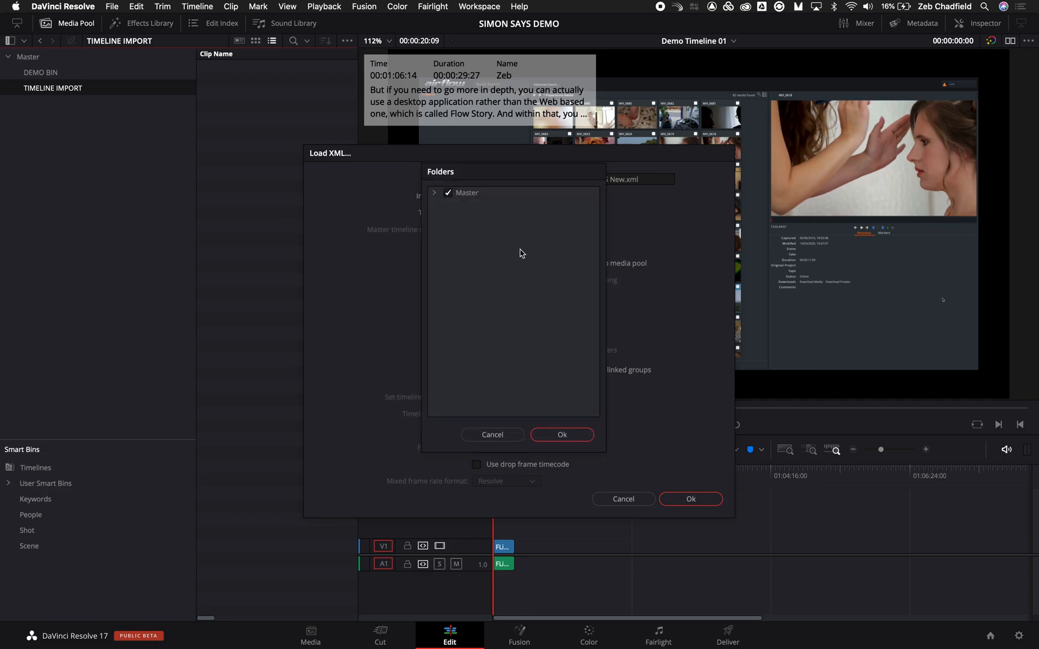
pyautogui.click(435, 193)
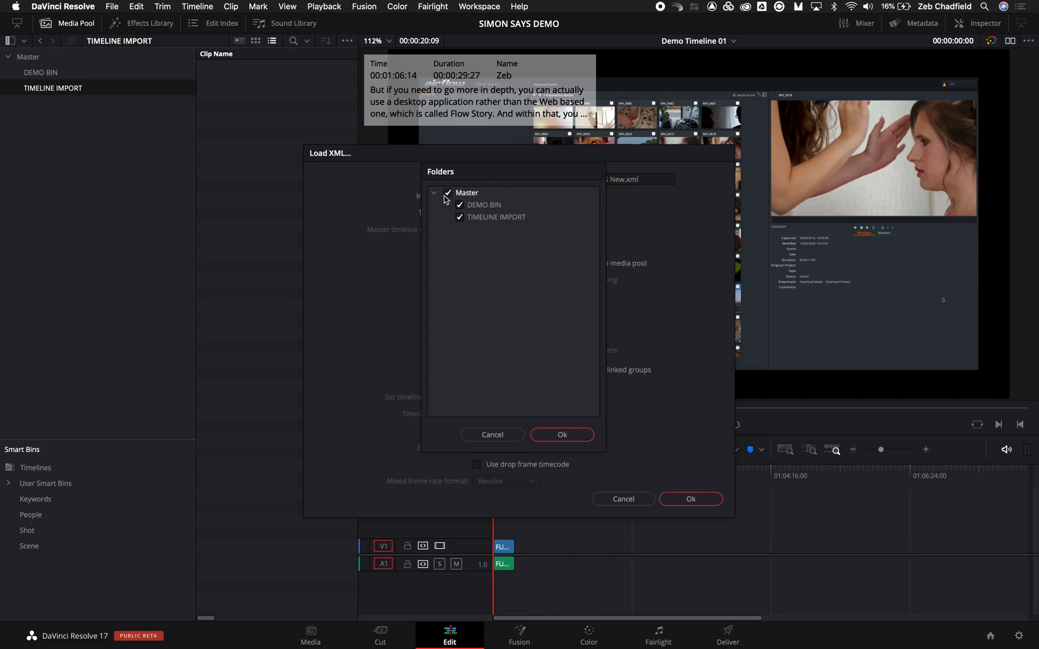
pyautogui.click(449, 192)
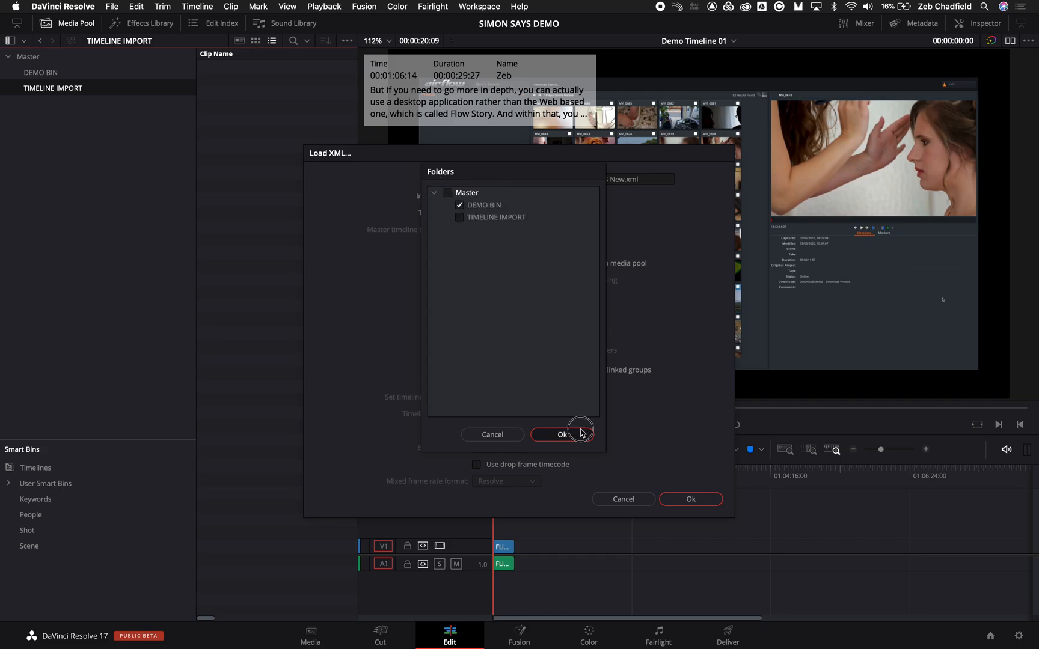
pyautogui.click(562, 434)
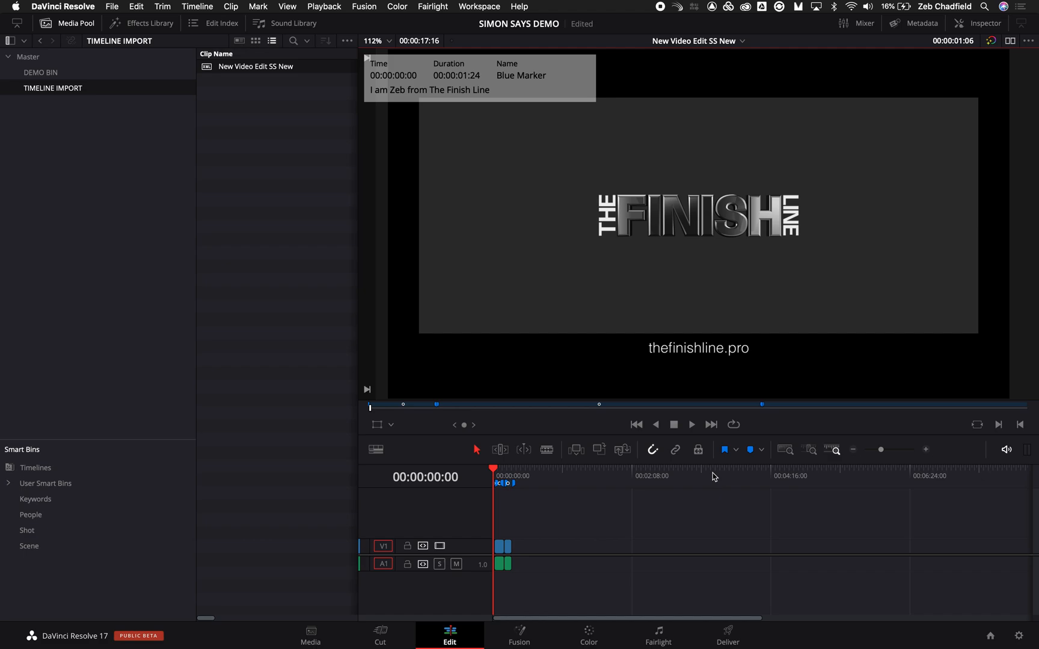
pyautogui.click(691, 424)
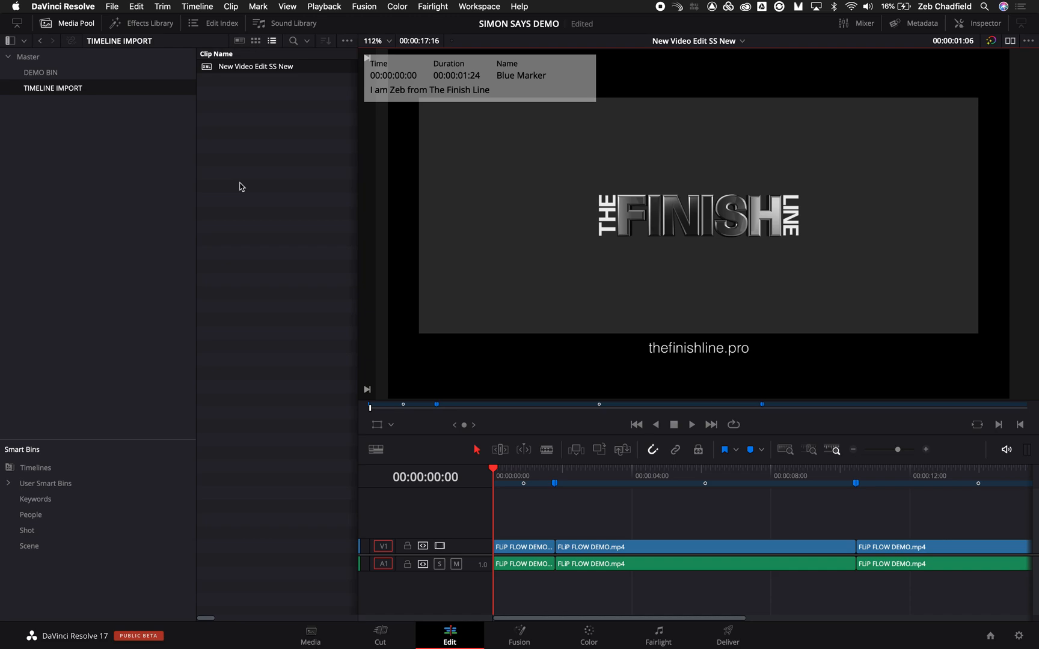
pyautogui.moveTo(301, 213)
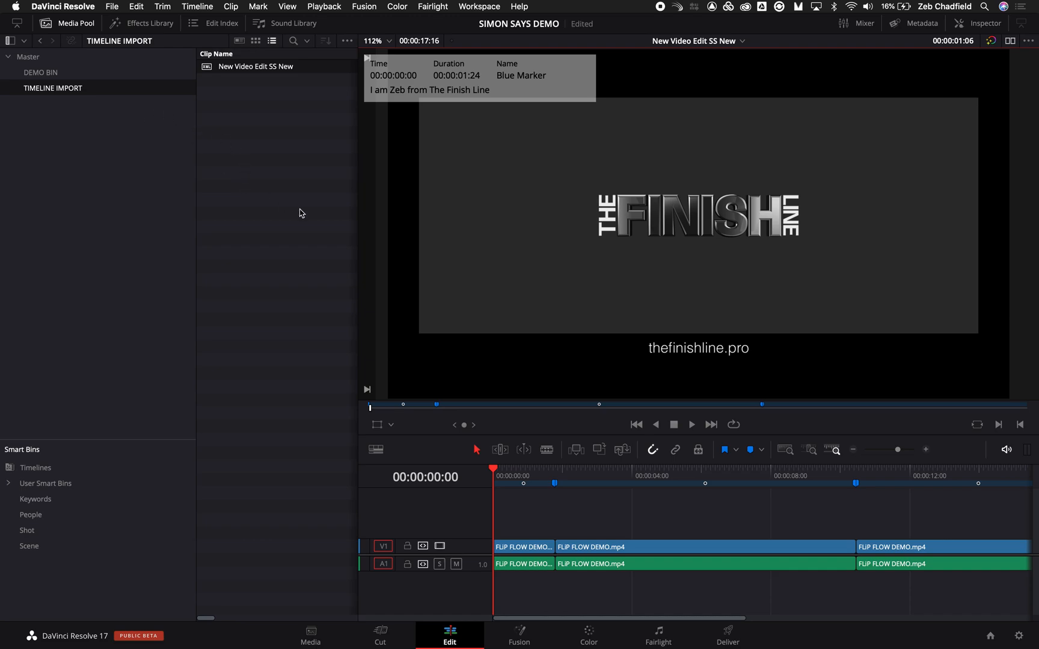
pyautogui.moveTo(127, 66)
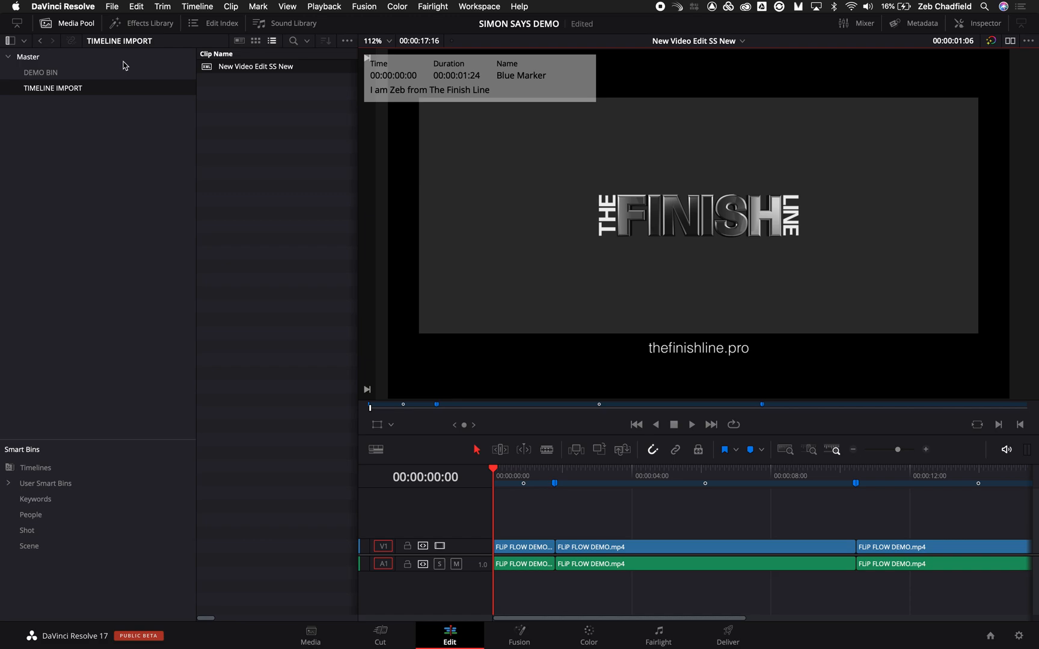